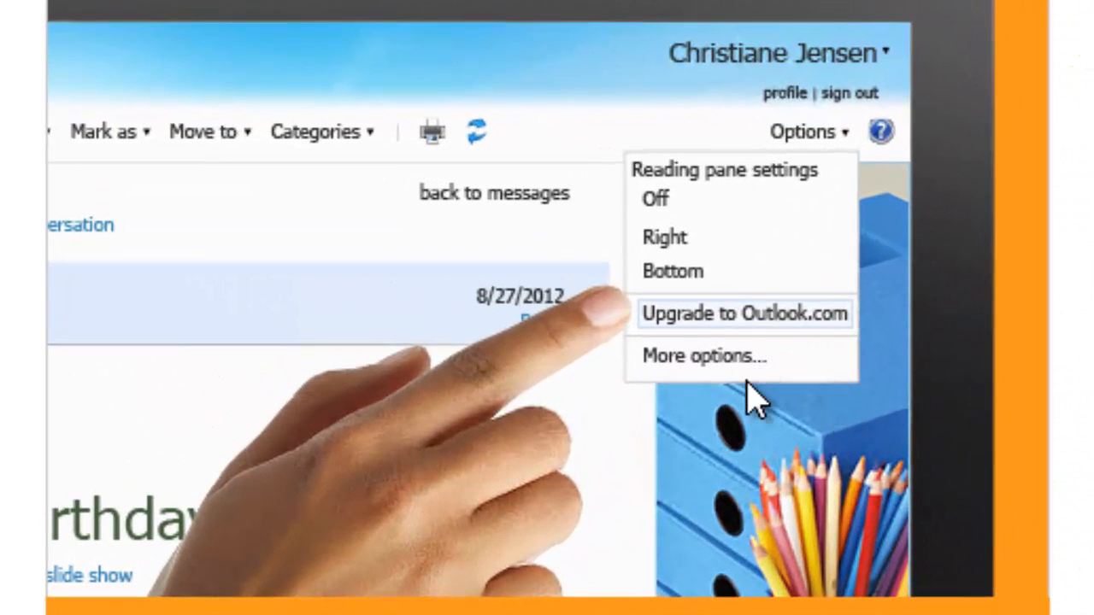
pyautogui.moveTo(773, 352)
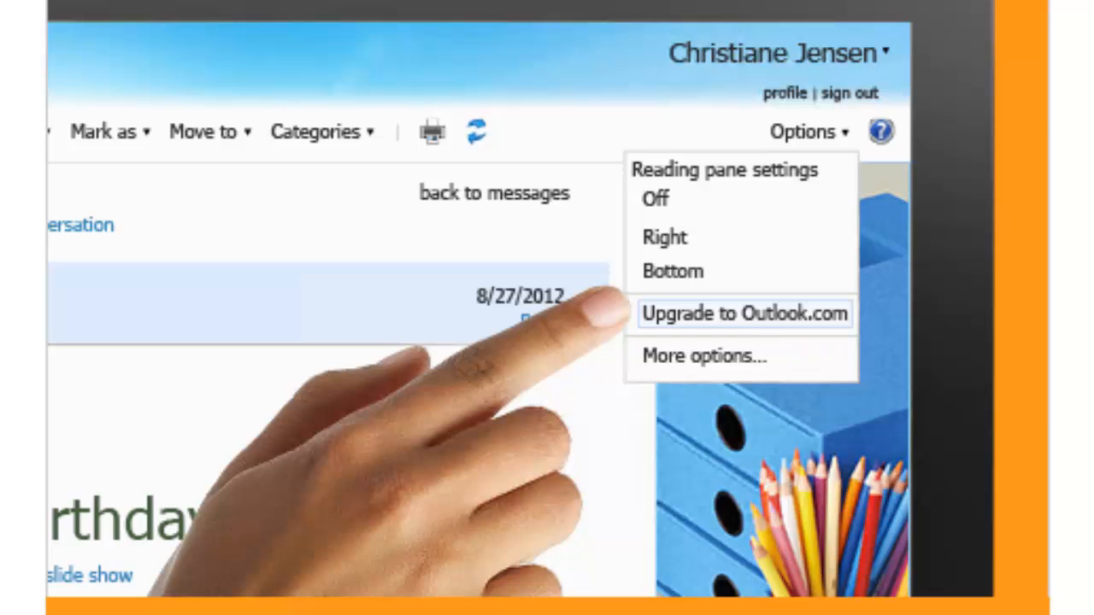
# Step: Switch from Mail to the People page via the app switcher, showing no contacts yet
pyautogui.click(744, 315)
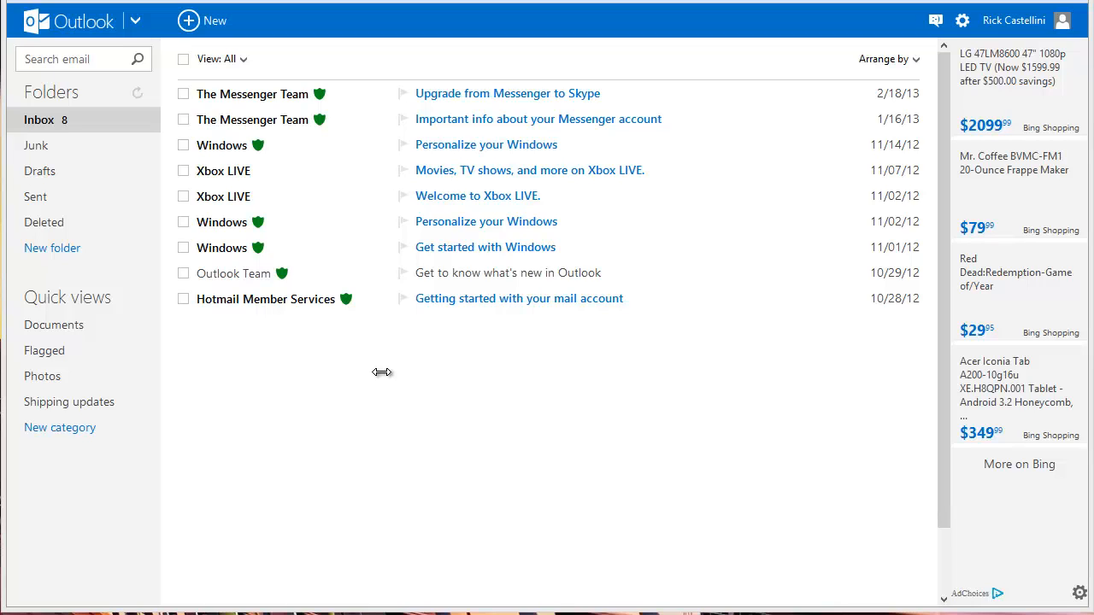
pyautogui.moveTo(332, 386)
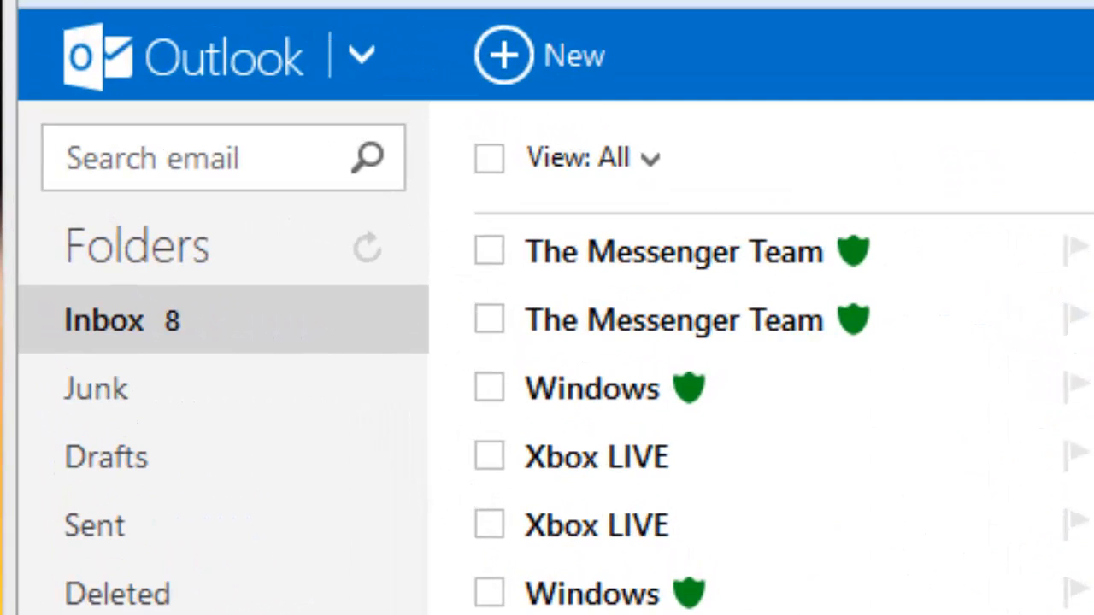
pyautogui.moveTo(373, 53)
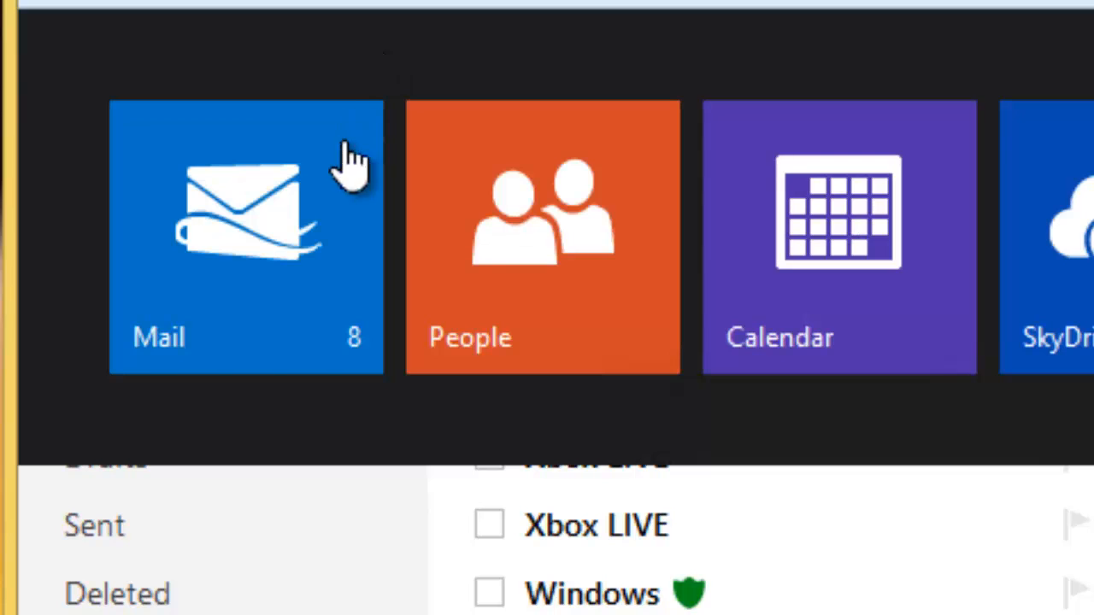
pyautogui.click(246, 236)
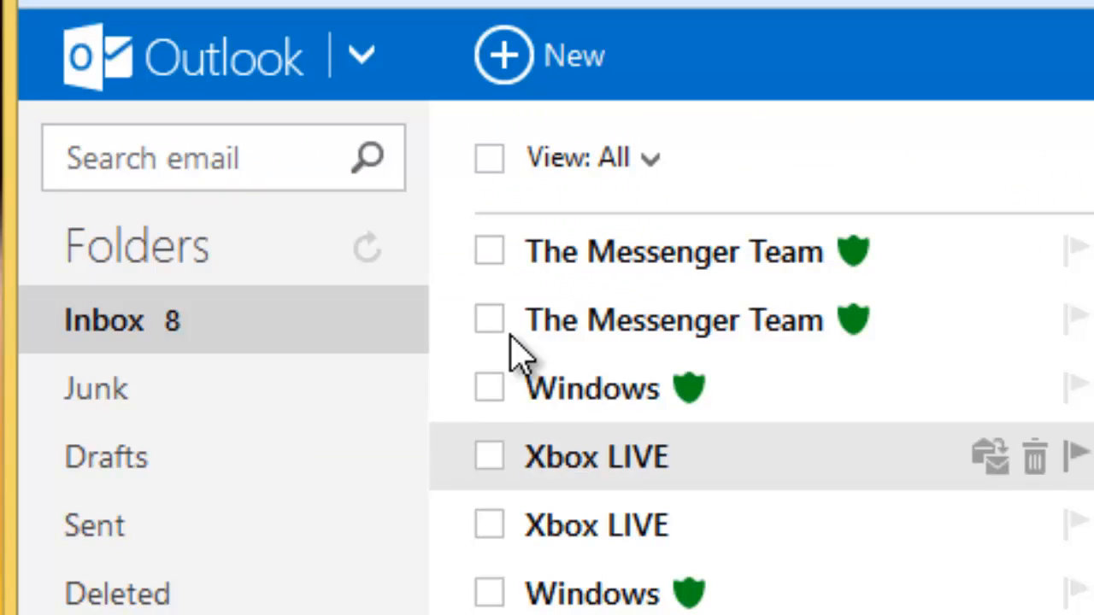
pyautogui.moveTo(363, 53)
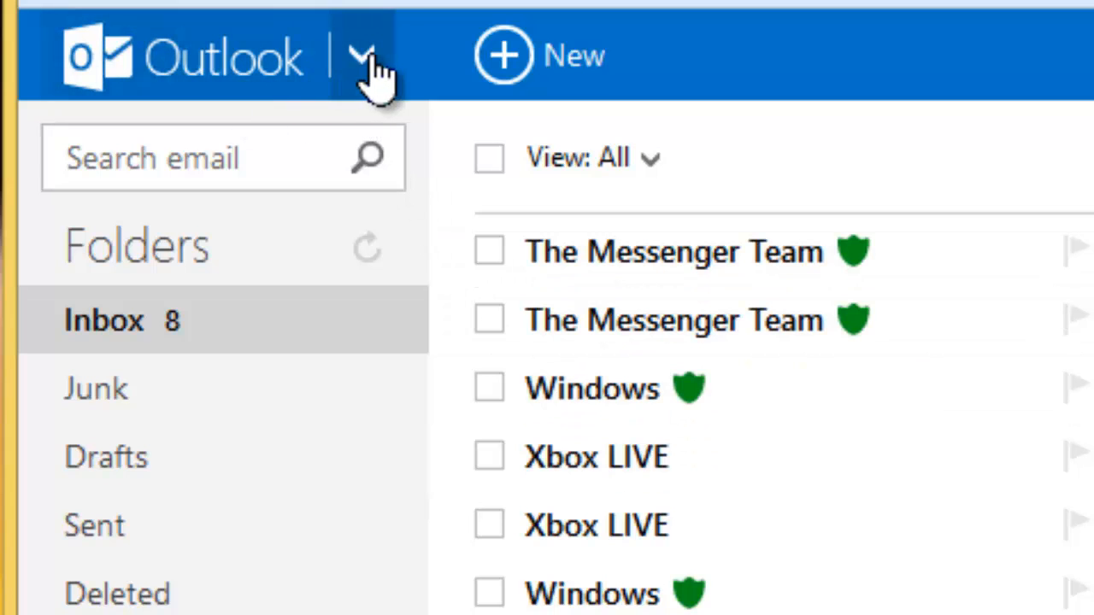
pyautogui.click(362, 53)
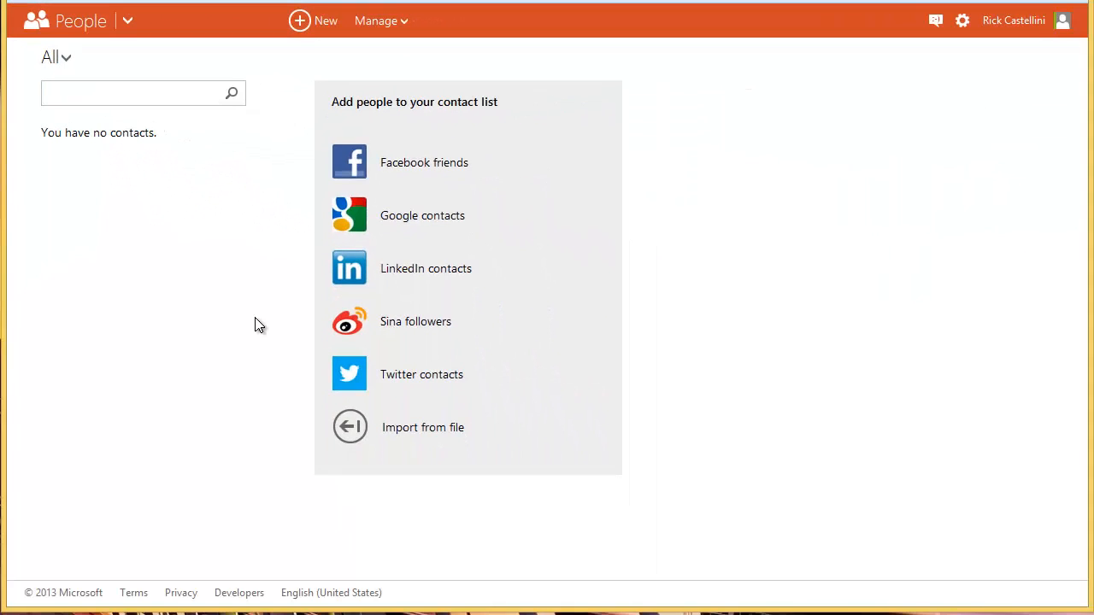
pyautogui.moveTo(45, 543)
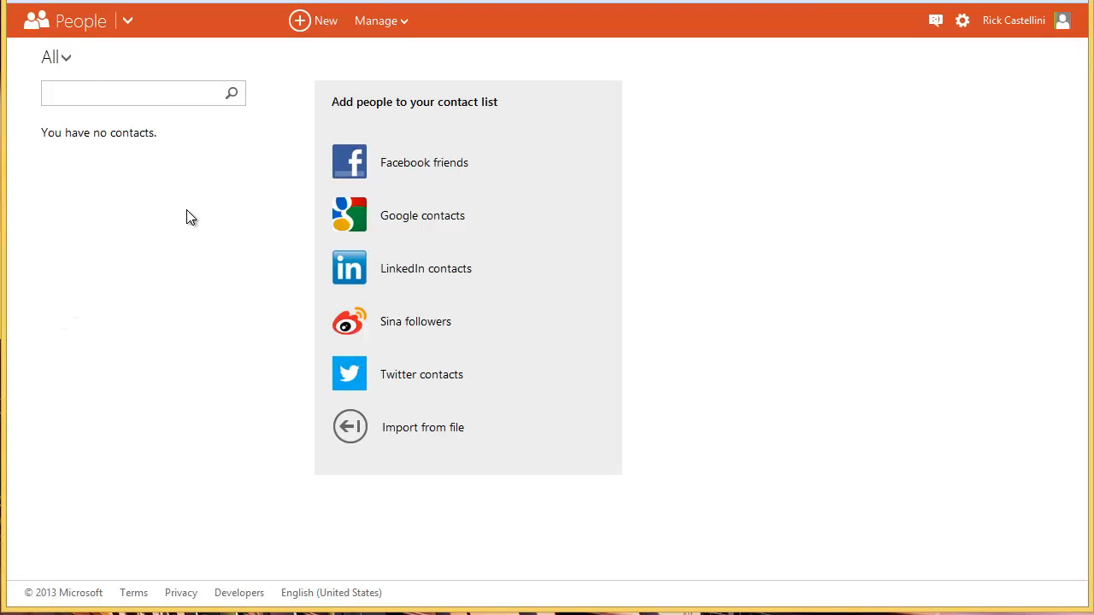
pyautogui.click(315, 21)
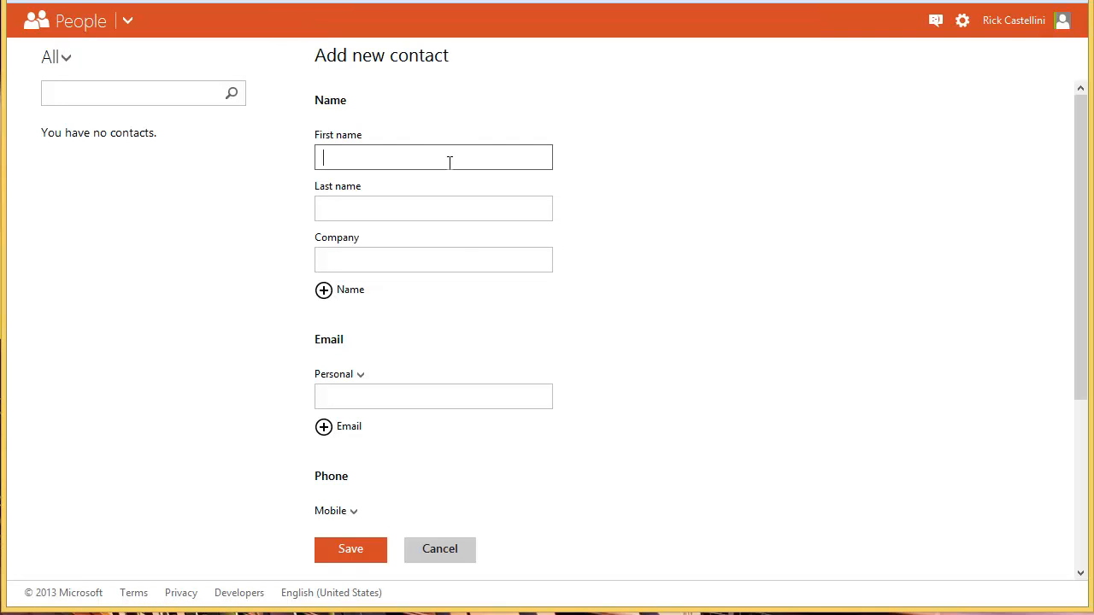
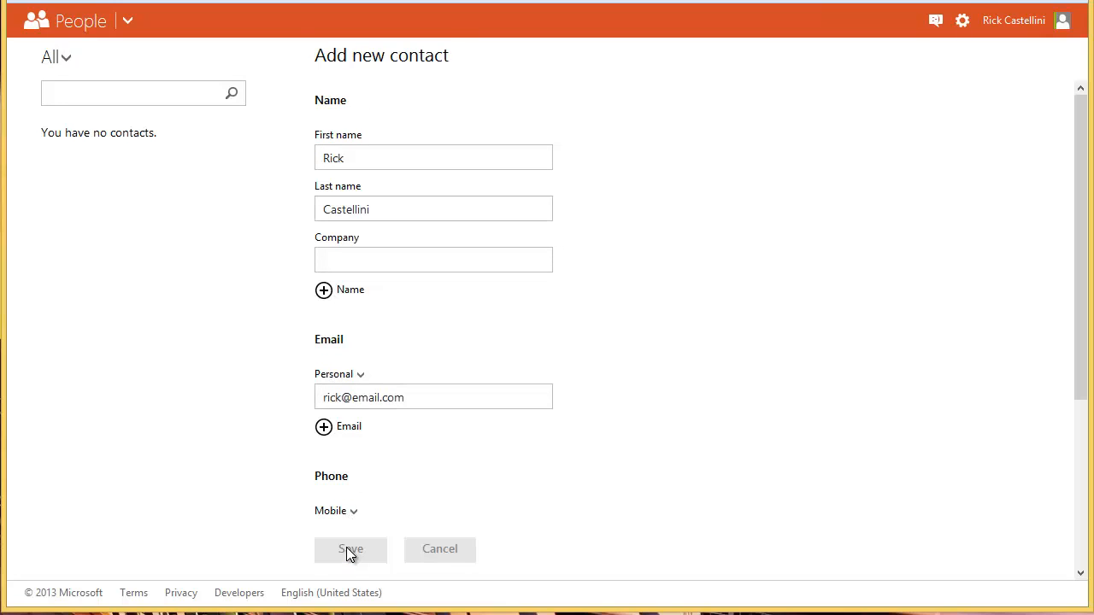
pyautogui.click(350, 549)
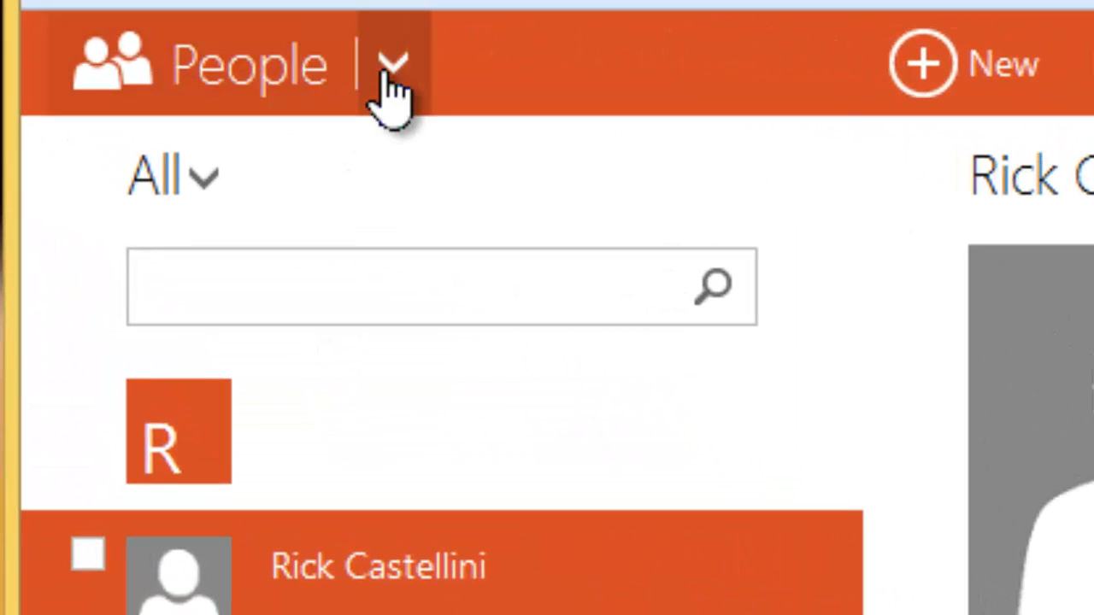
# Step: Return to Mail, then mark Get started with Windows as read and delete it
pyautogui.click(394, 65)
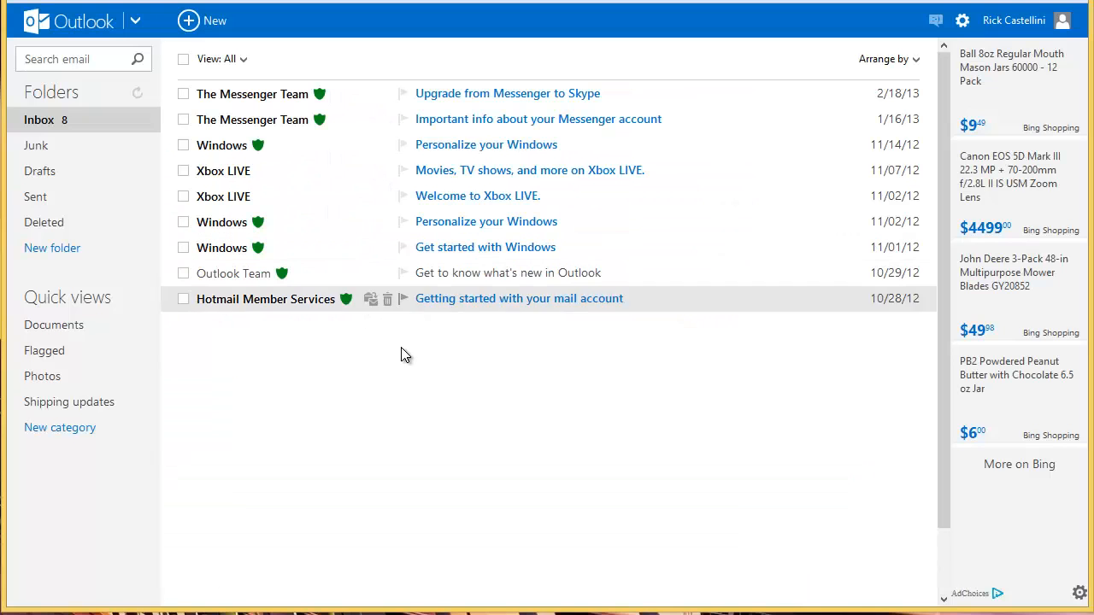
pyautogui.moveTo(369, 321)
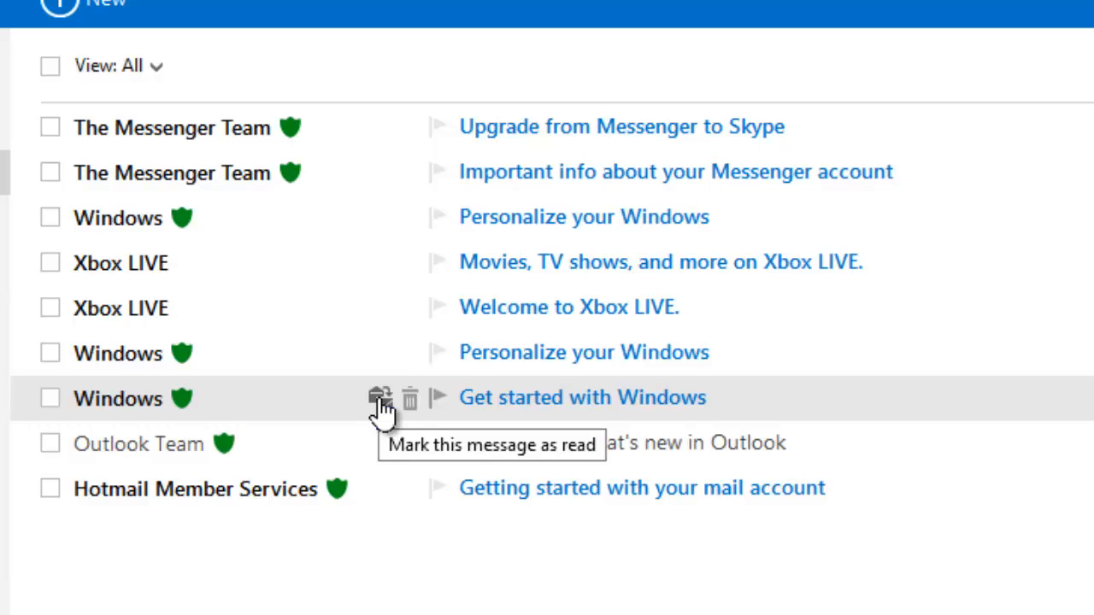
pyautogui.click(379, 396)
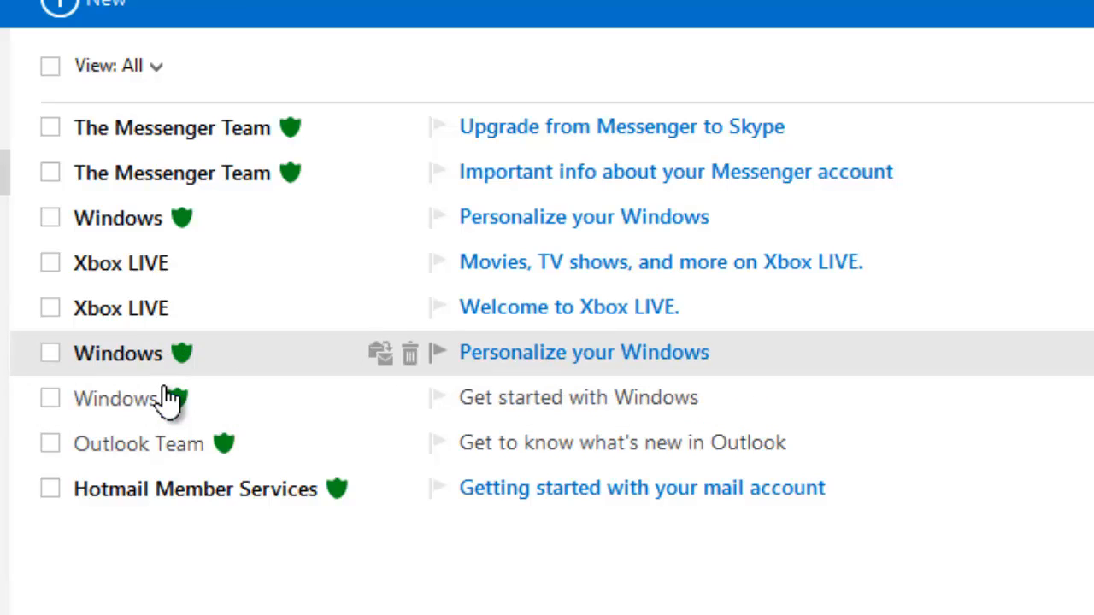
pyautogui.moveTo(413, 402)
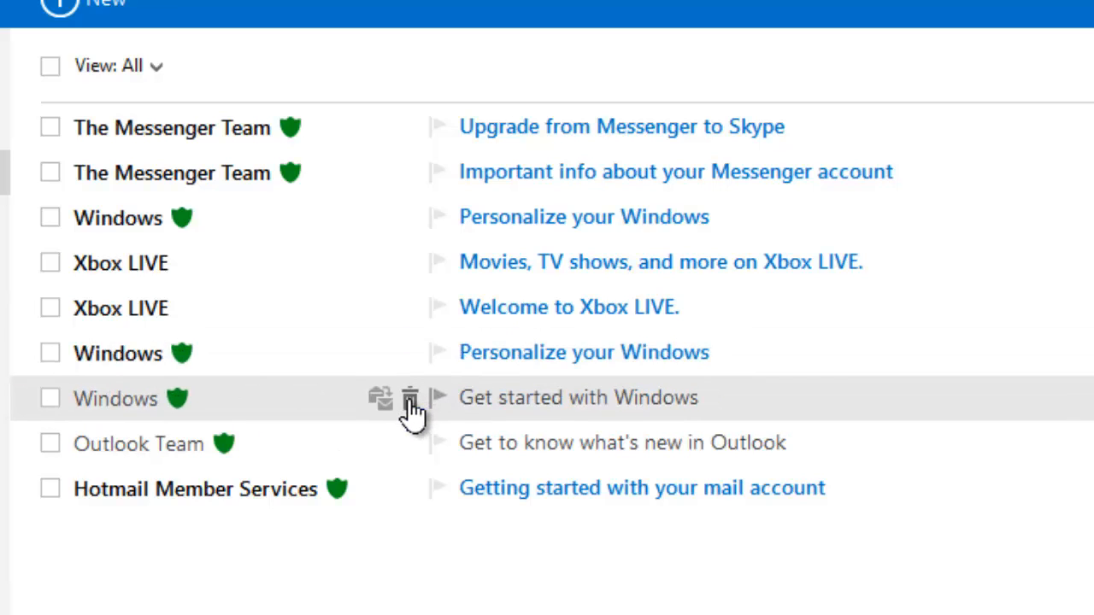
pyautogui.click(410, 397)
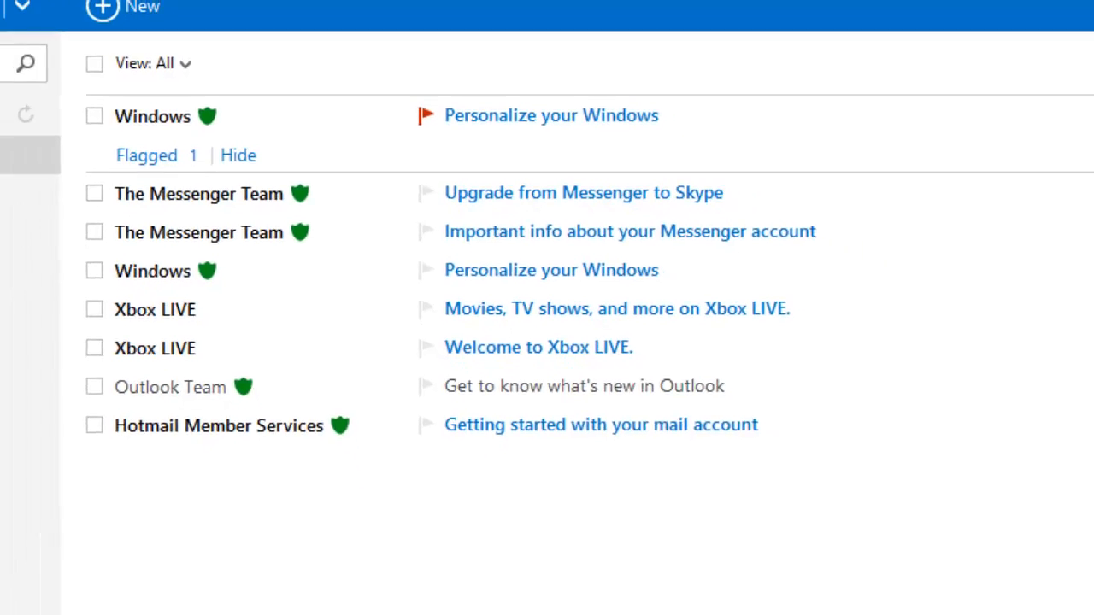
# Step: Read the Welcome to Xbox LIVE. message and show its Reply, Reply all and Forward options
pyautogui.click(539, 347)
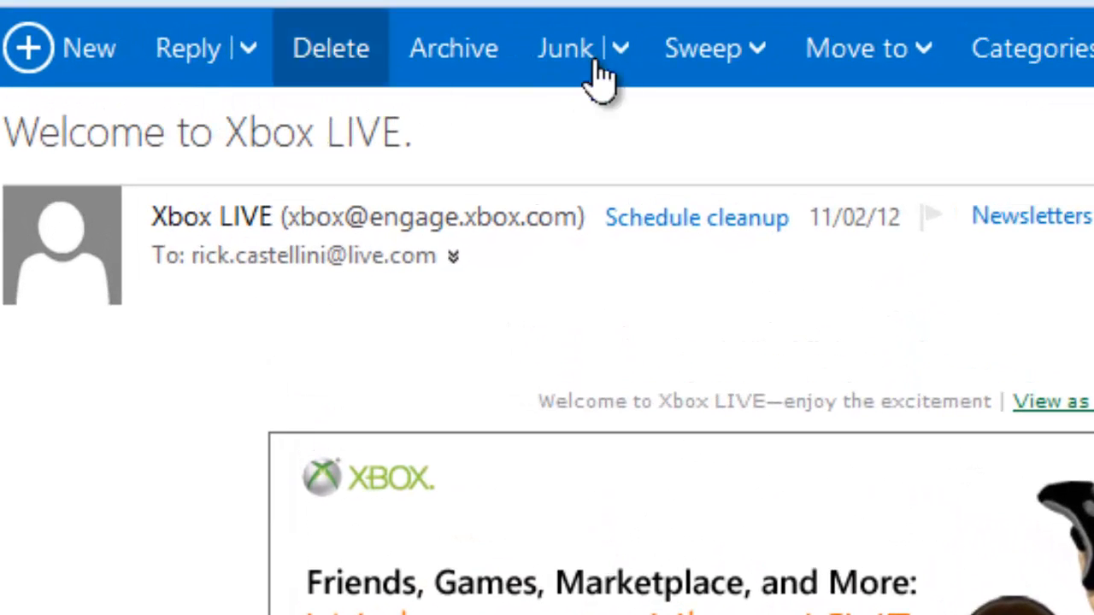
pyautogui.moveTo(174, 65)
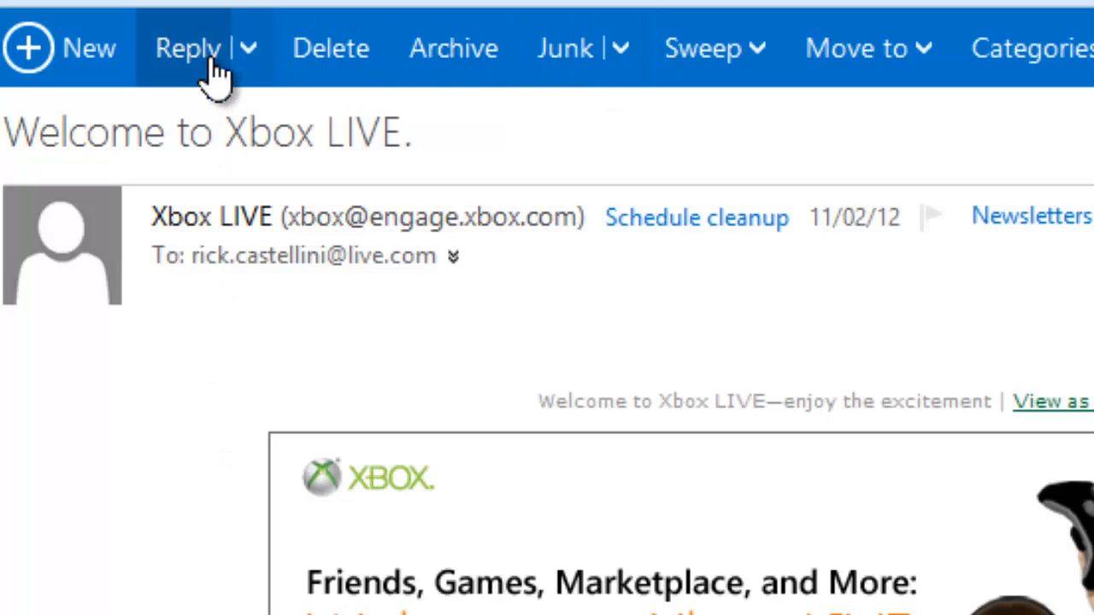
pyautogui.moveTo(257, 112)
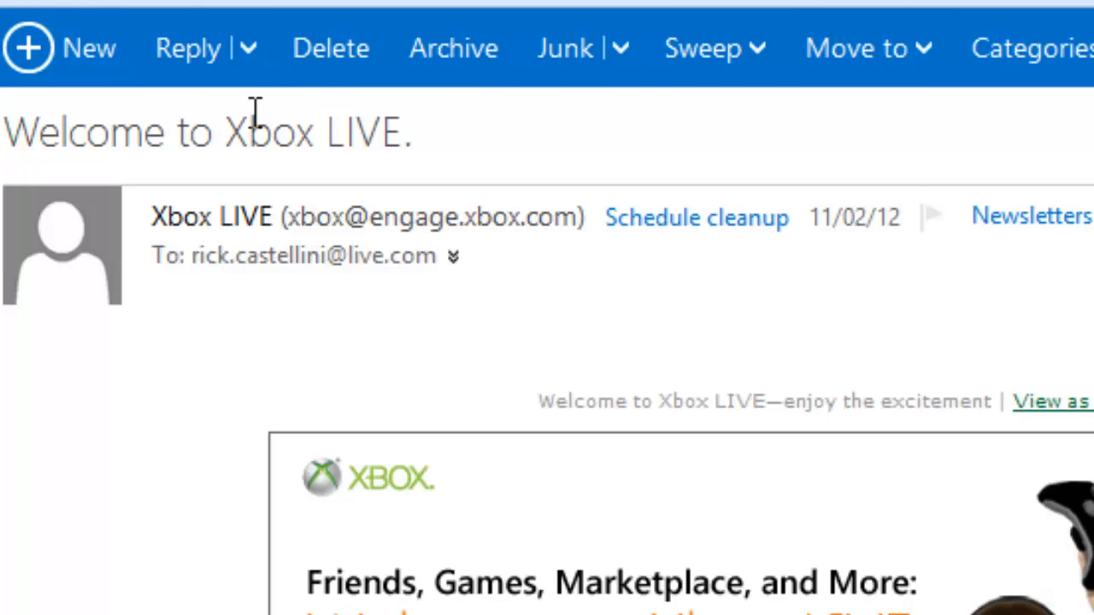
pyautogui.moveTo(188, 47)
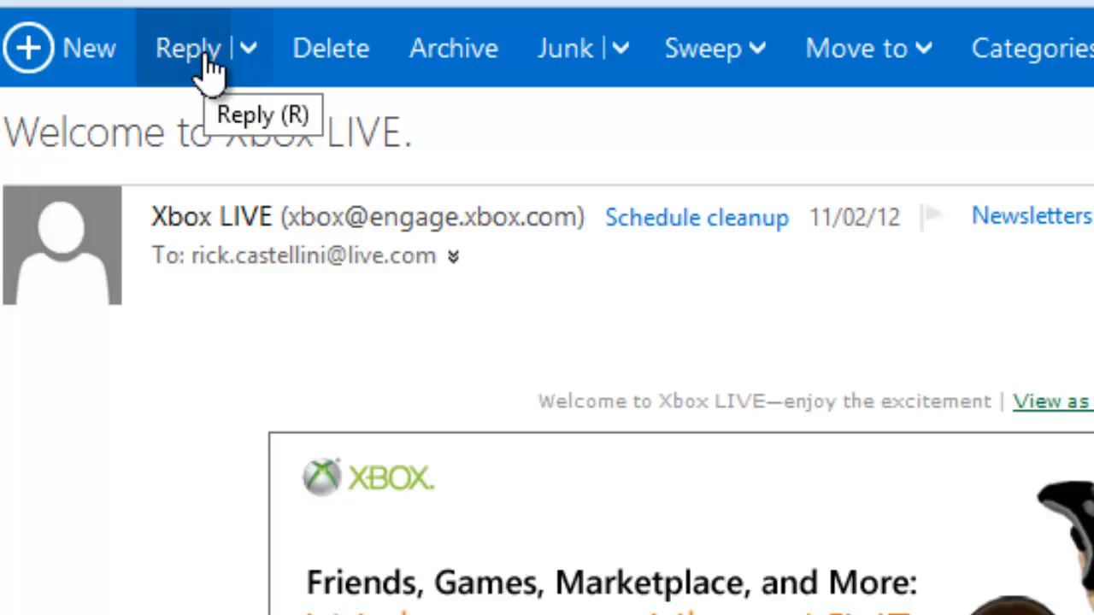
pyautogui.click(250, 48)
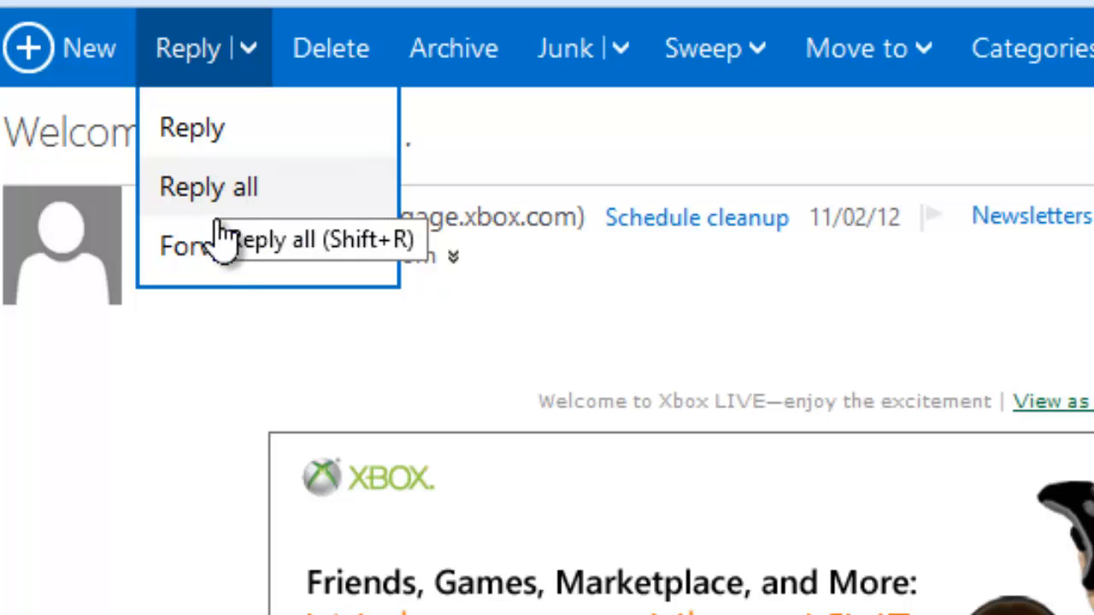
pyautogui.moveTo(208, 246)
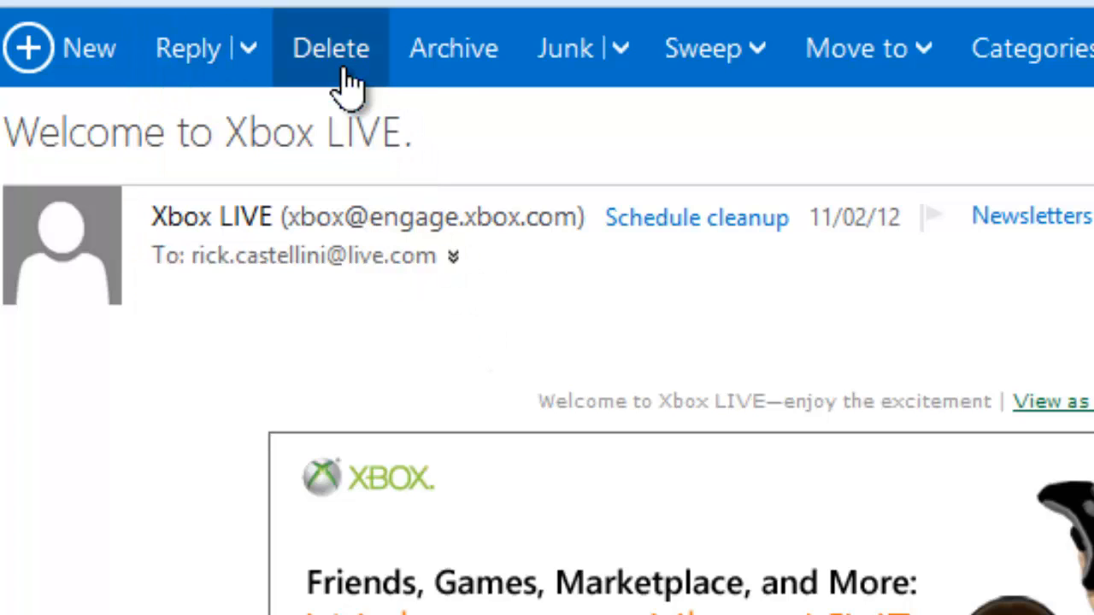
pyautogui.moveTo(453, 48)
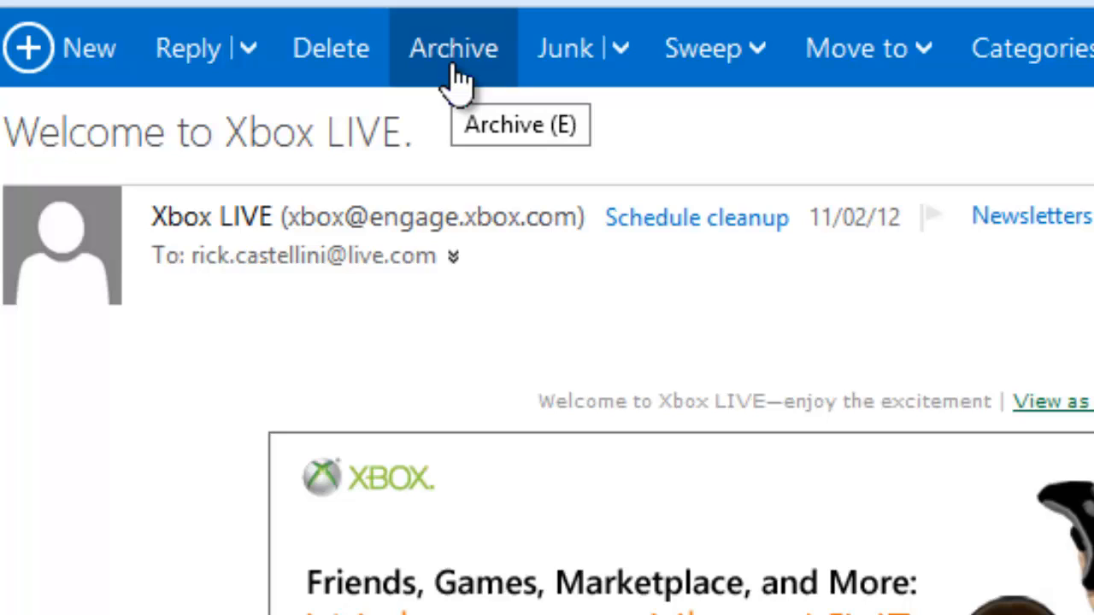
pyautogui.moveTo(564, 48)
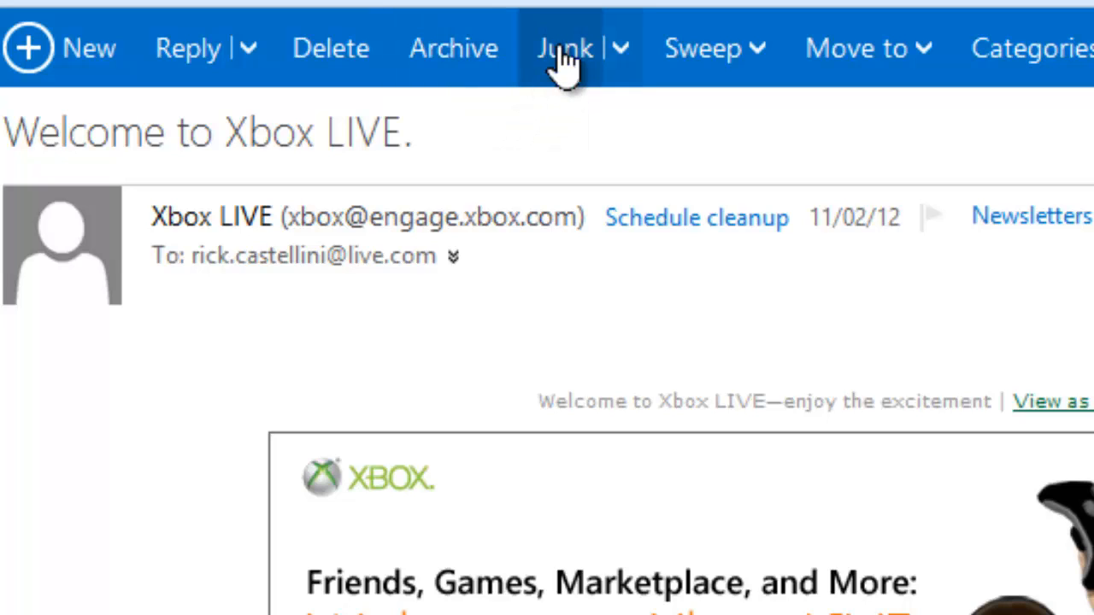
pyautogui.moveTo(565, 47)
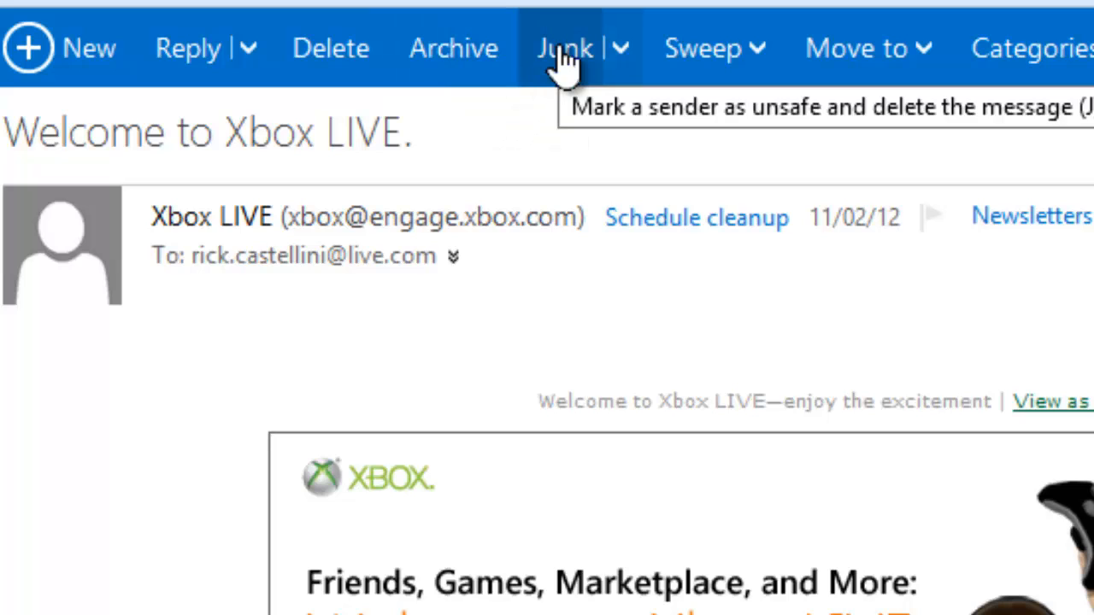
pyautogui.click(703, 47)
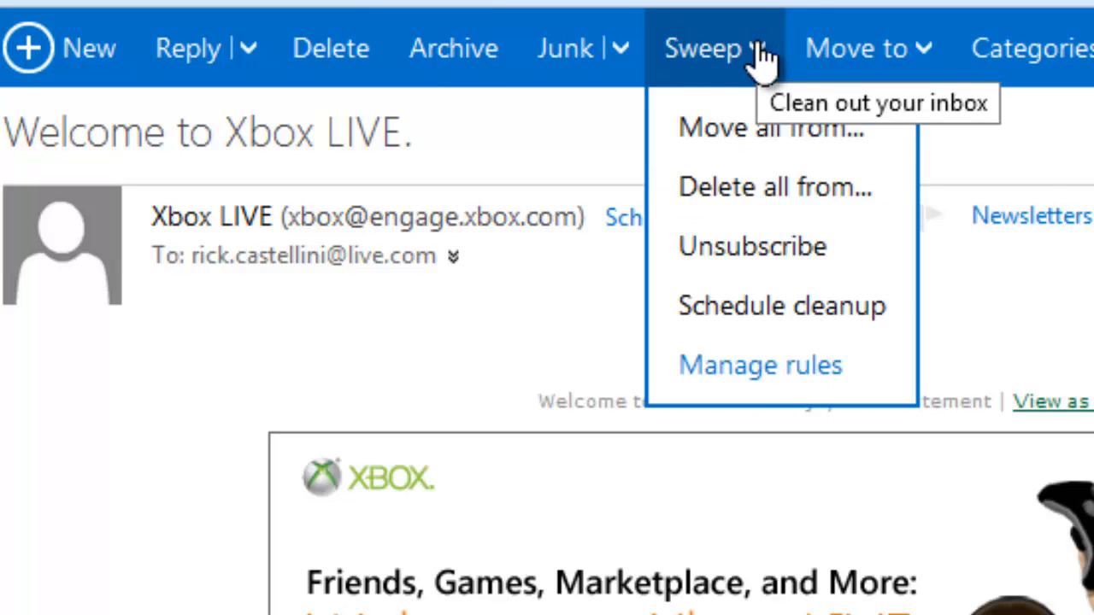
pyautogui.moveTo(807, 265)
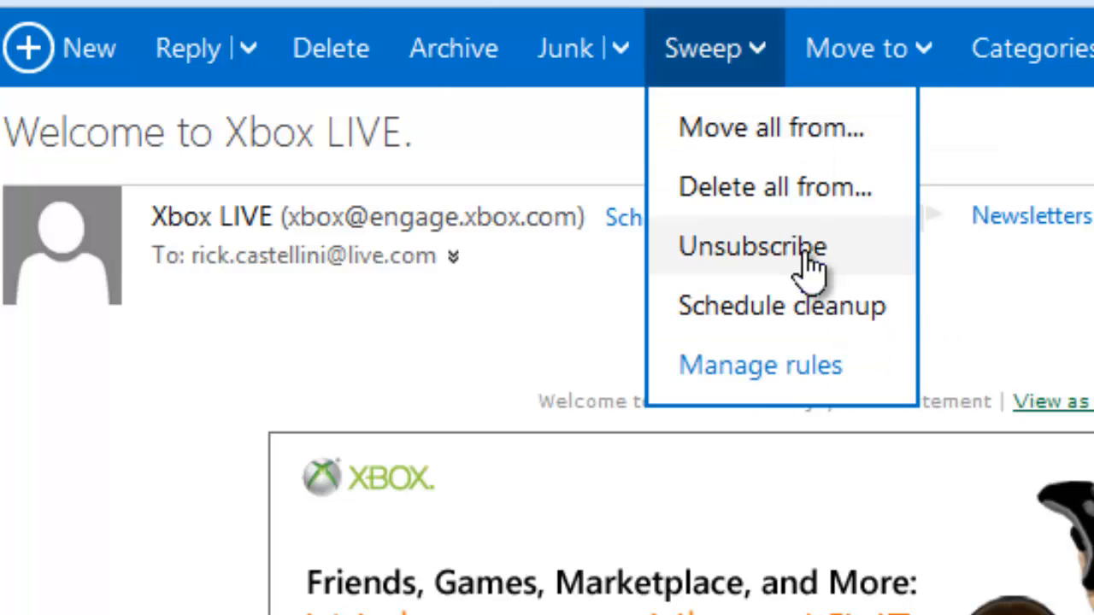
pyautogui.moveTo(807, 270)
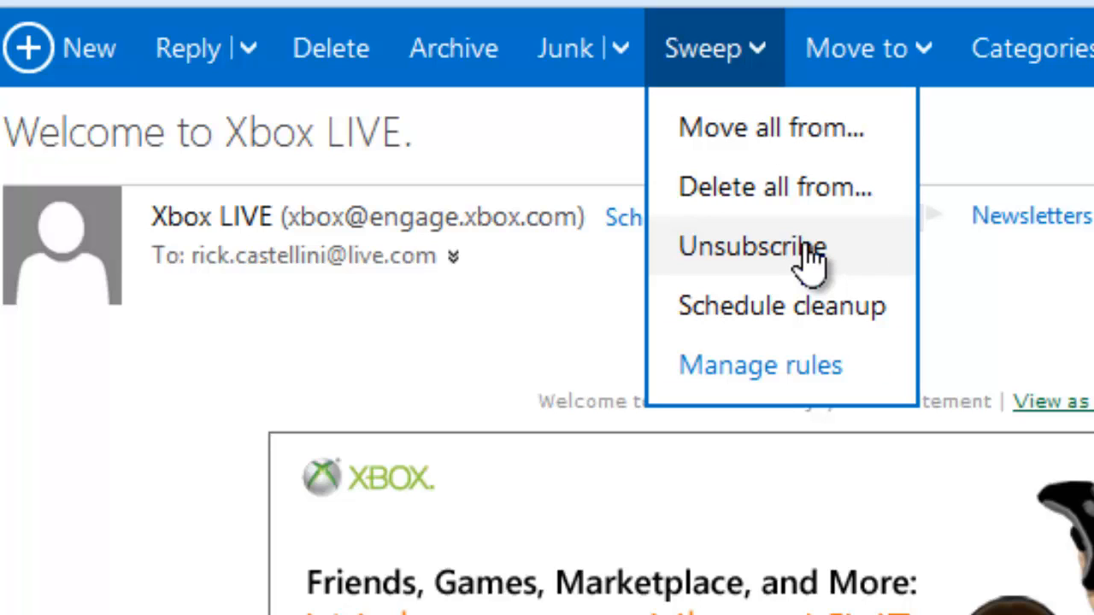
pyautogui.click(868, 48)
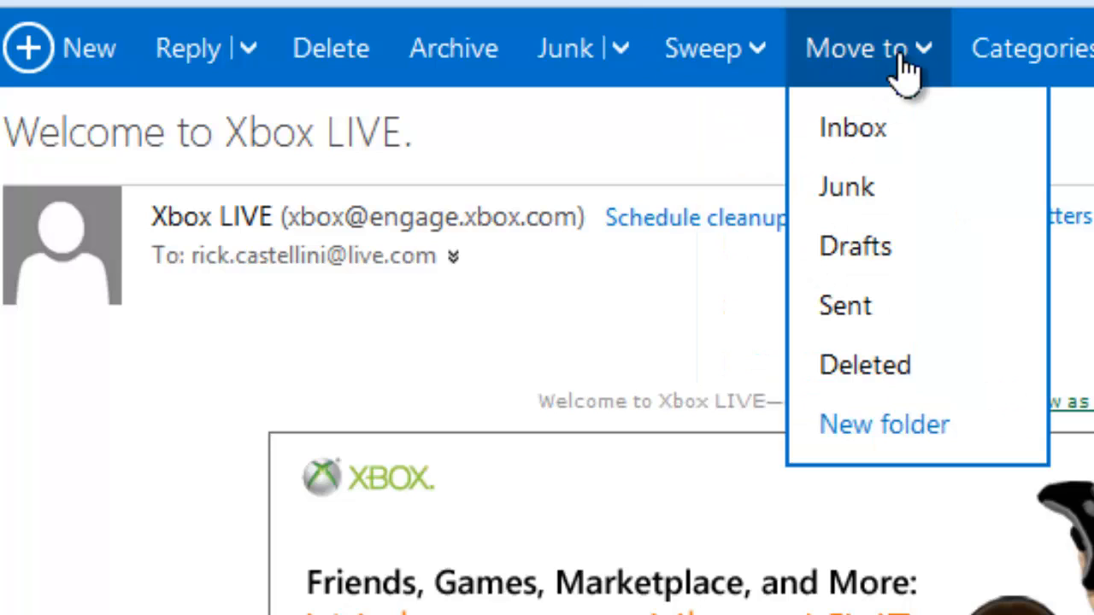
pyautogui.moveTo(855, 246)
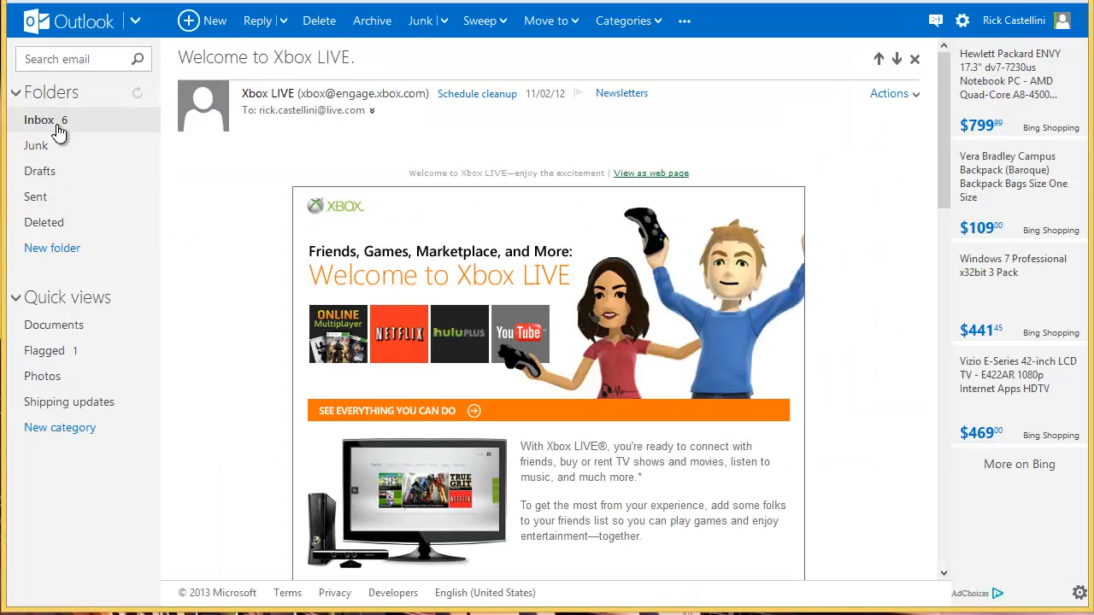
pyautogui.click(38, 120)
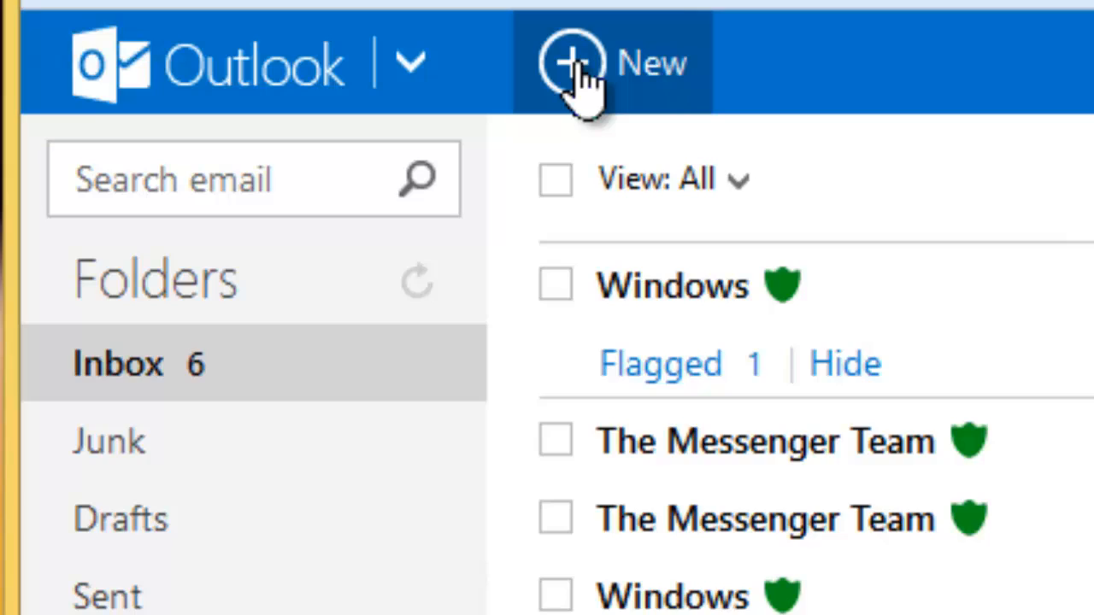
pyautogui.click(571, 62)
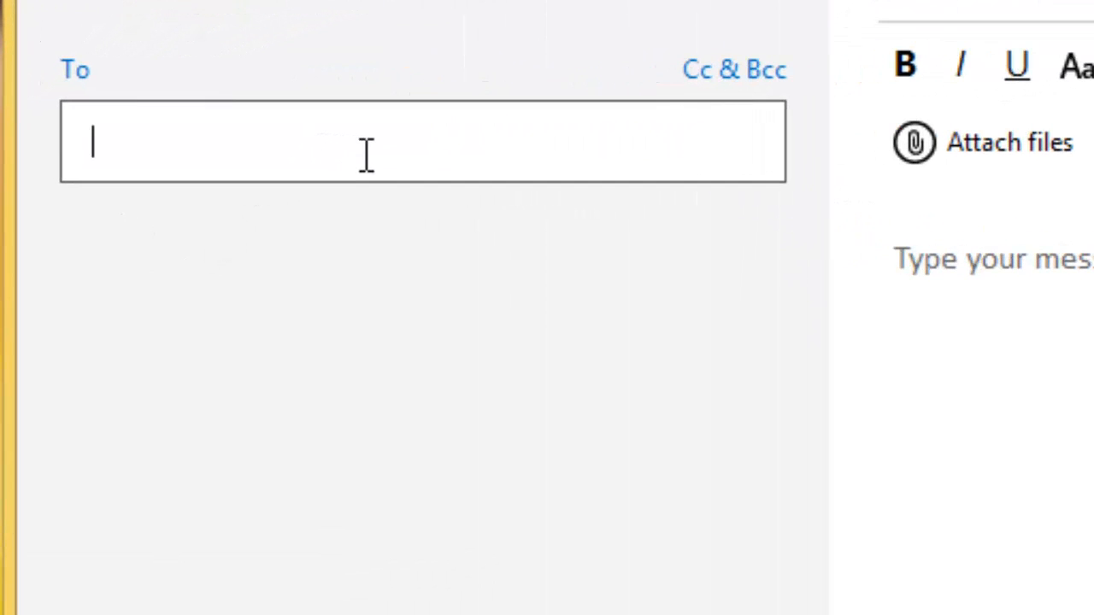
pyautogui.write('ri')
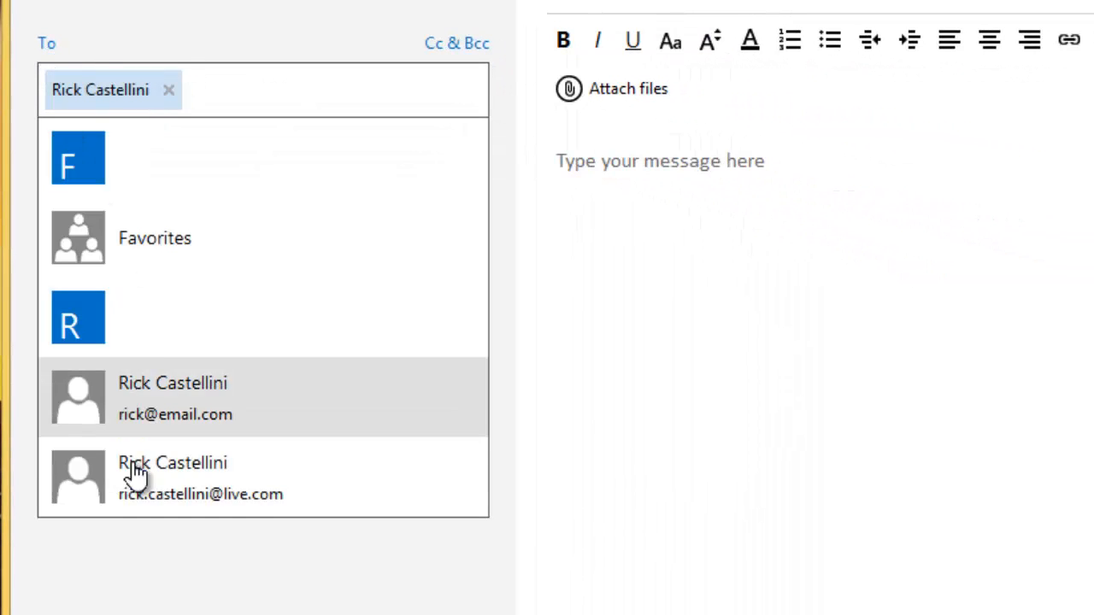
pyautogui.click(171, 397)
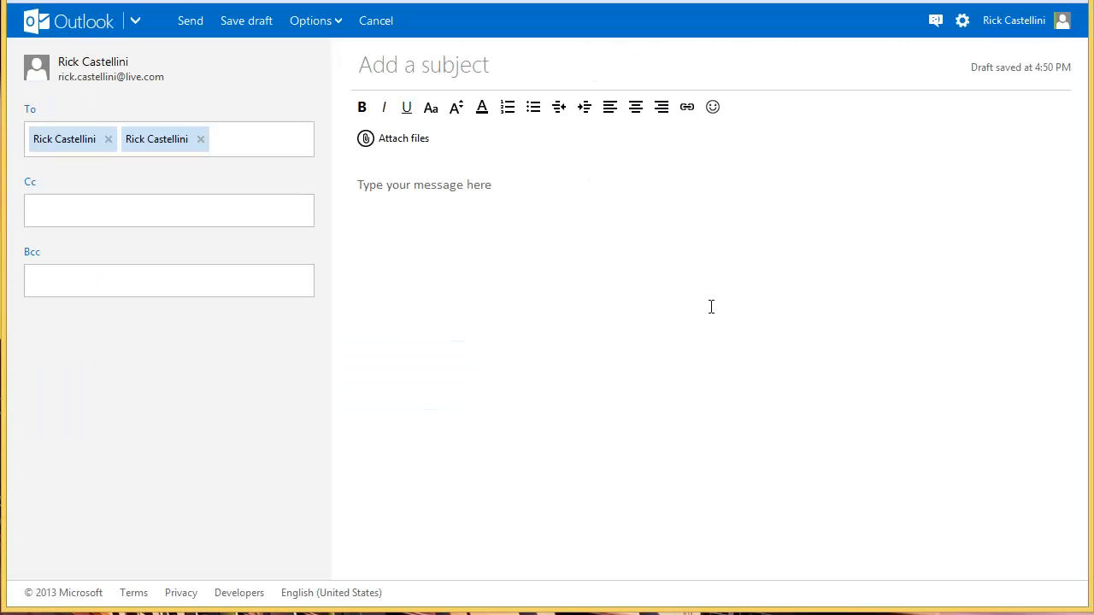
# Step: Enter subject 'Hello how are you?' and body 'I'm doing great and teaching folks about the new Outlook.com'
pyautogui.click(424, 65)
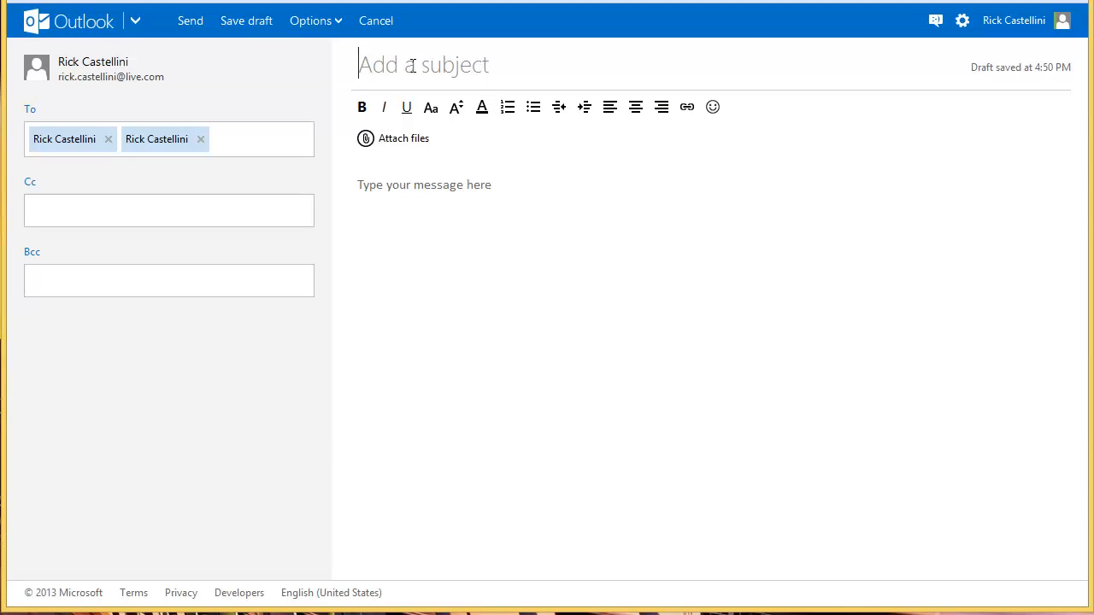
pyautogui.moveTo(407, 65)
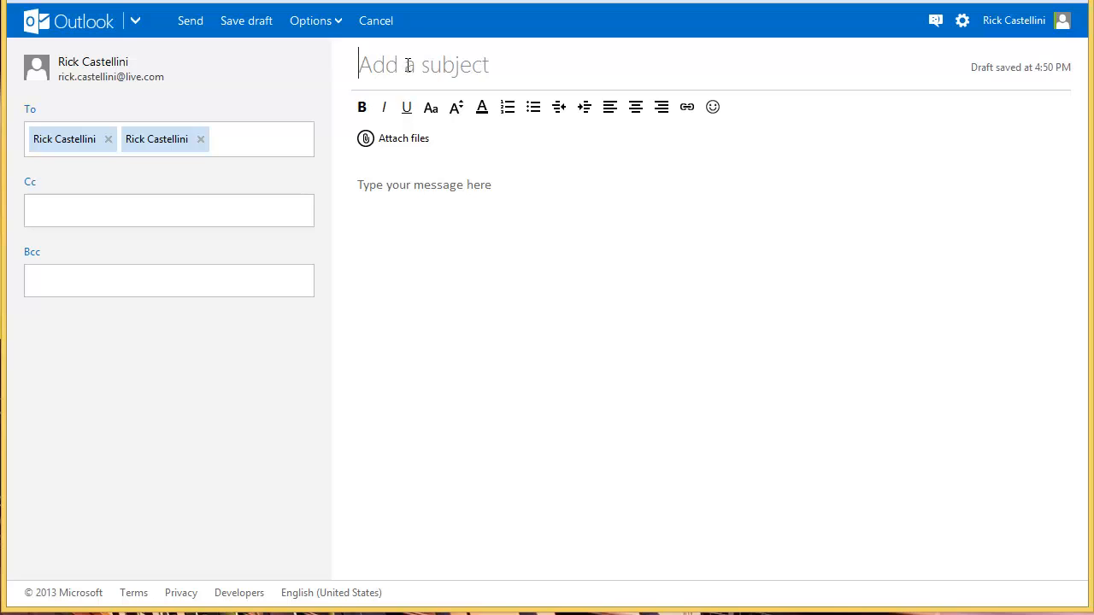
pyautogui.write('Hello how ar')
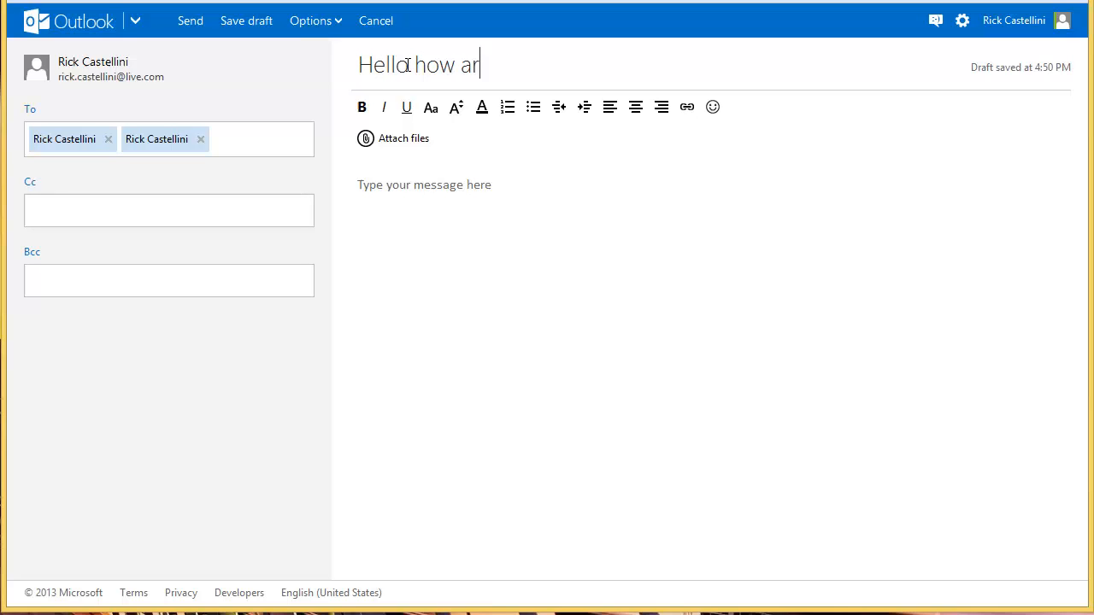
pyautogui.write('e you?')
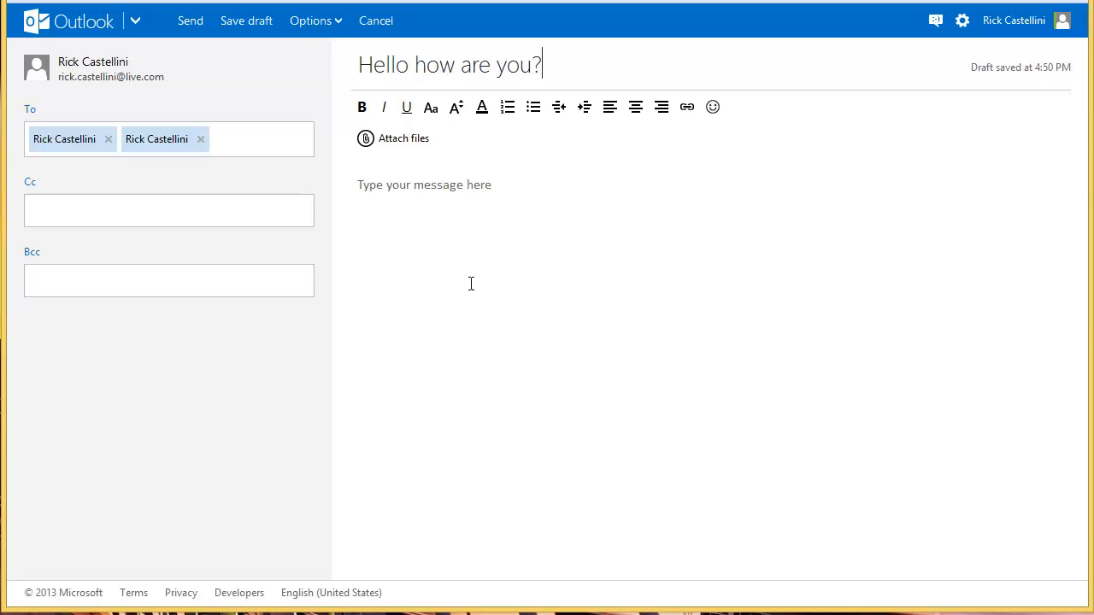
pyautogui.click(455, 205)
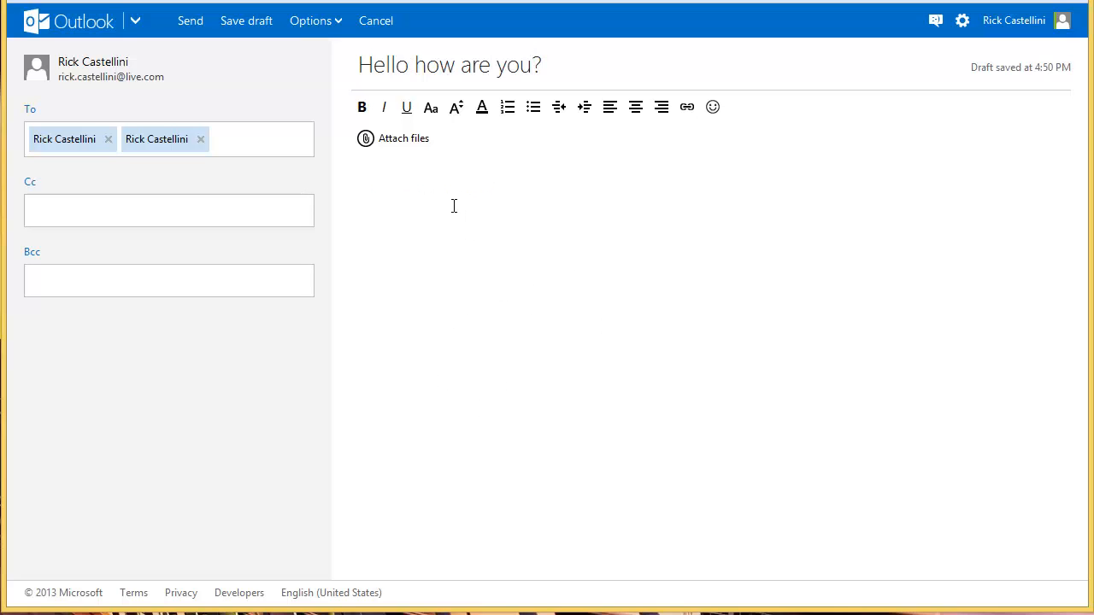
pyautogui.write("I'm doing great and teaching folks about the new Outlook.com")
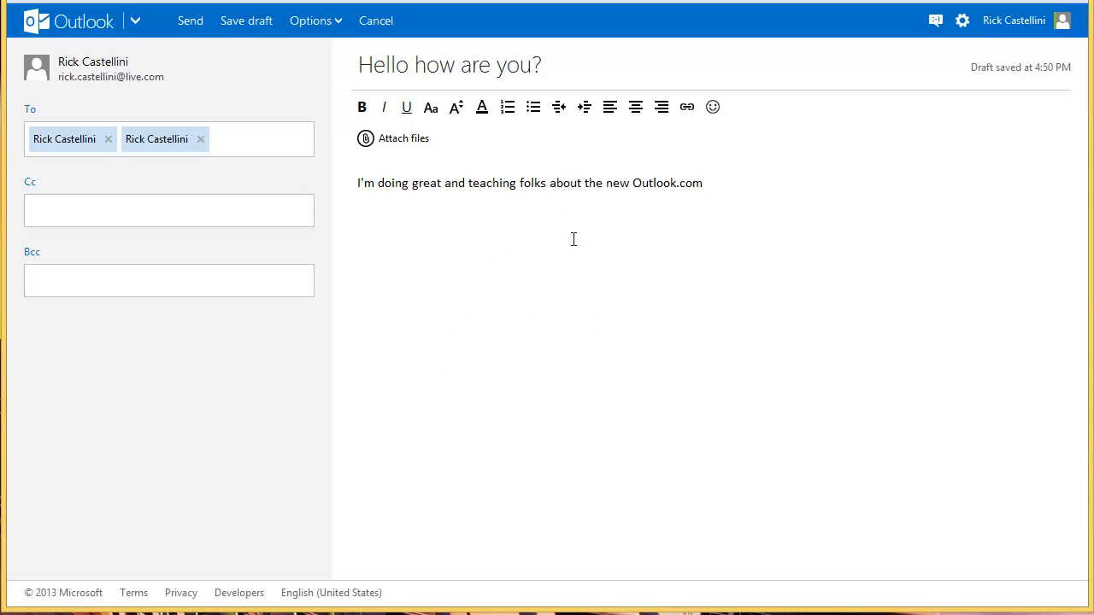
pyautogui.moveTo(688, 106)
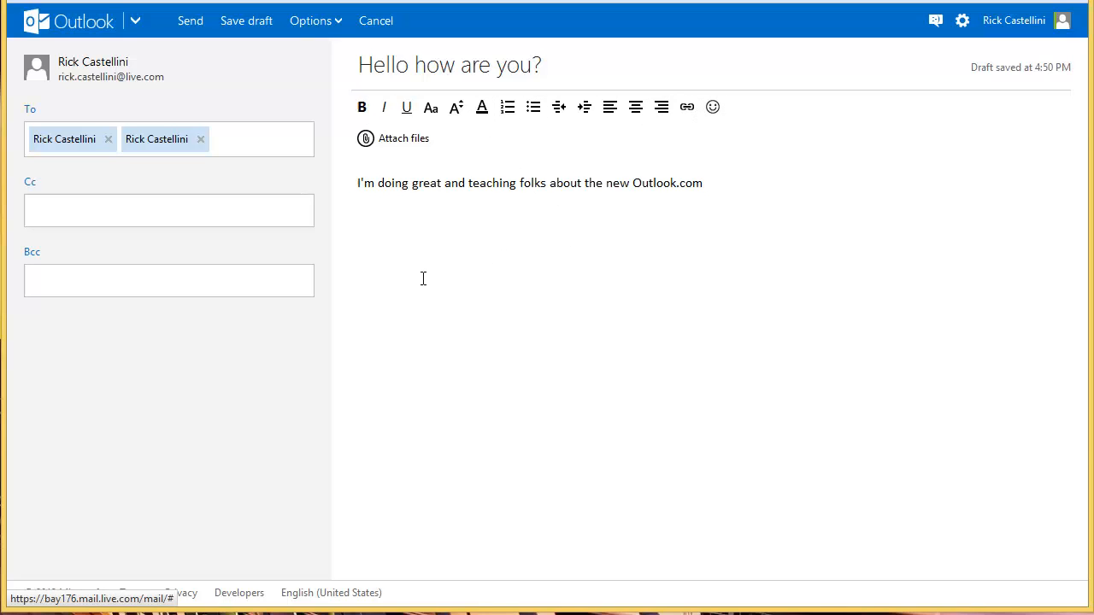
pyautogui.moveTo(477, 151)
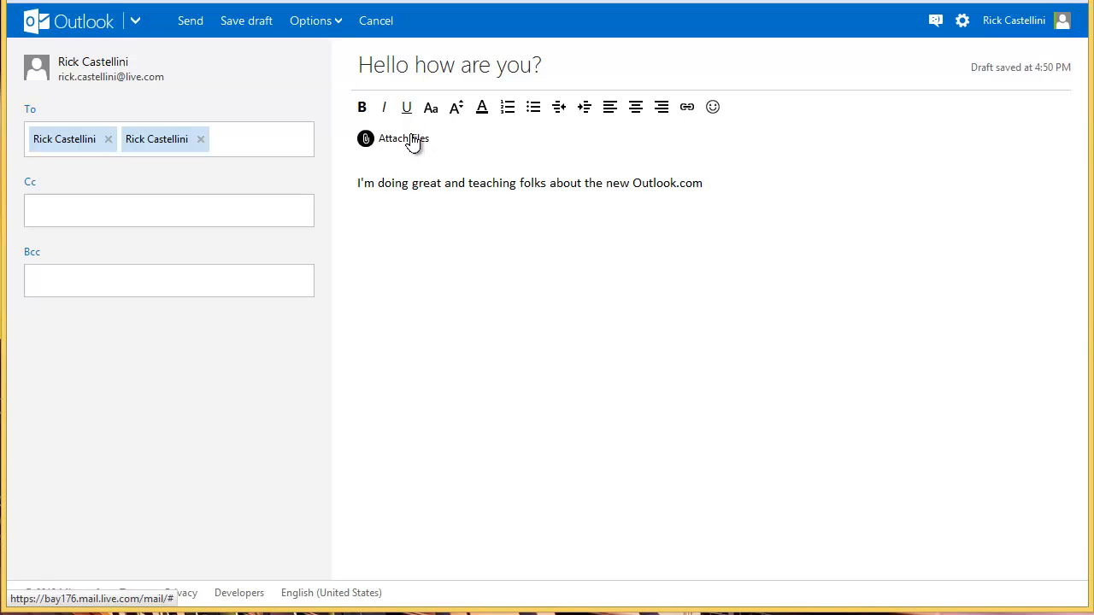
pyautogui.click(404, 137)
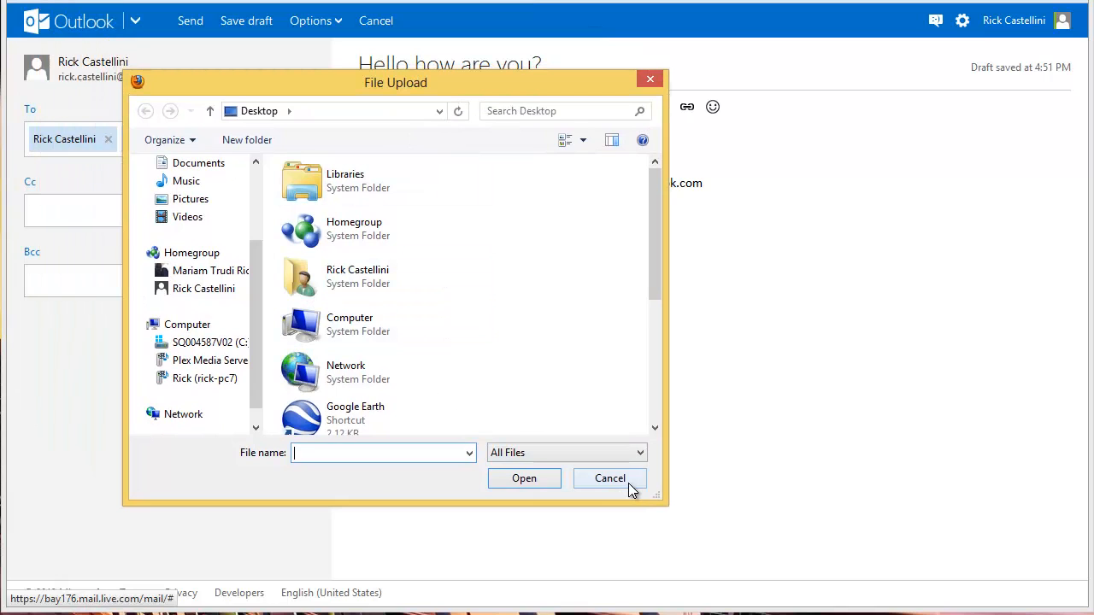
pyautogui.click(608, 478)
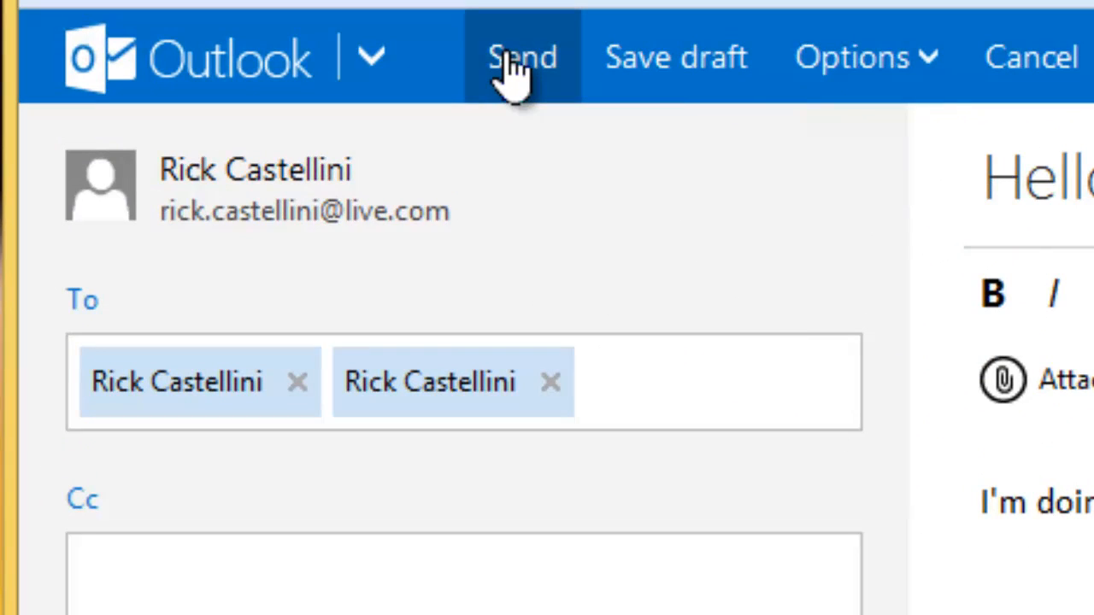
# Step: Send the message, switch the theme colour to green, and place the reading pane at the bottom
pyautogui.click(522, 54)
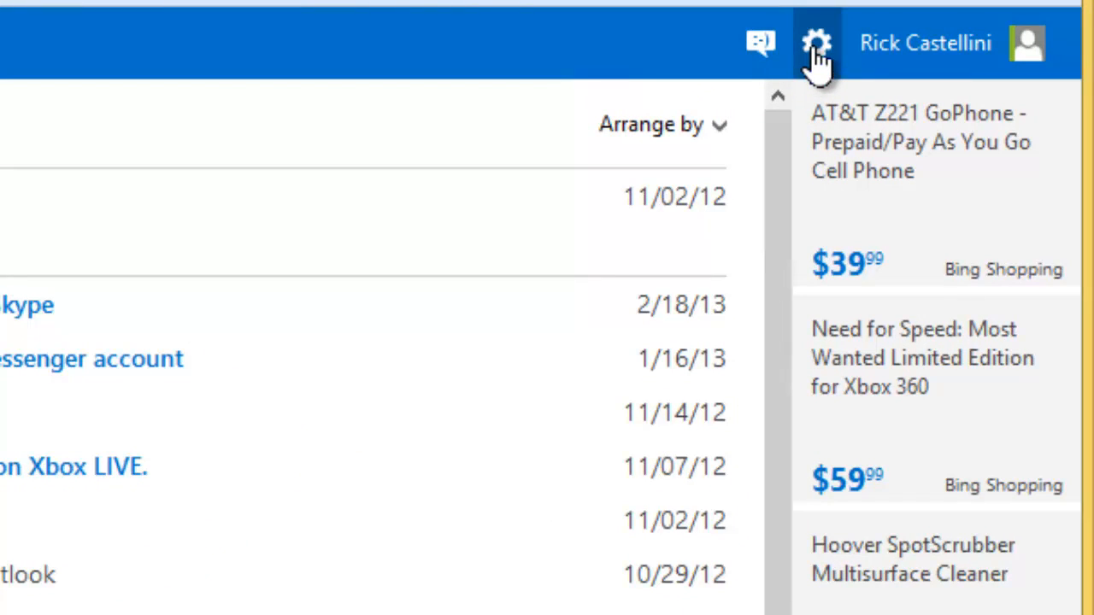
pyautogui.click(818, 43)
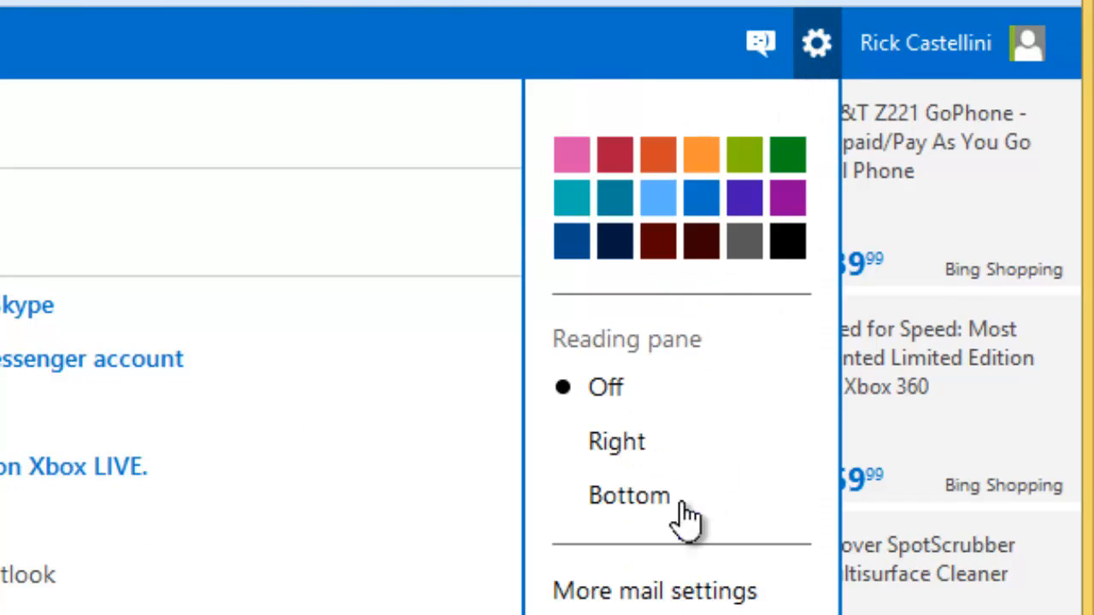
pyautogui.moveTo(701, 441)
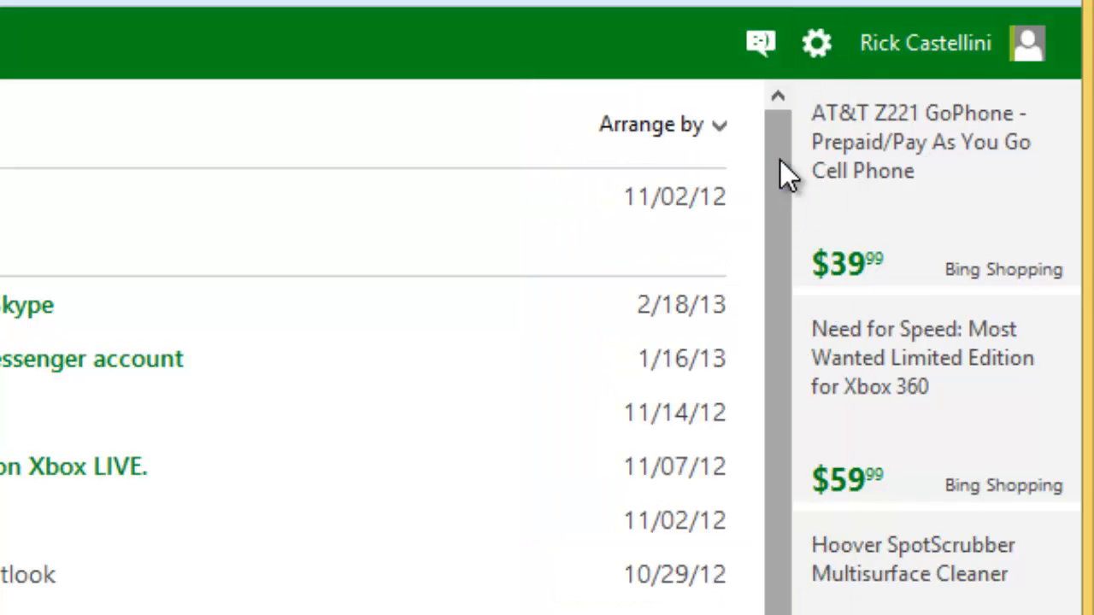
pyautogui.click(818, 43)
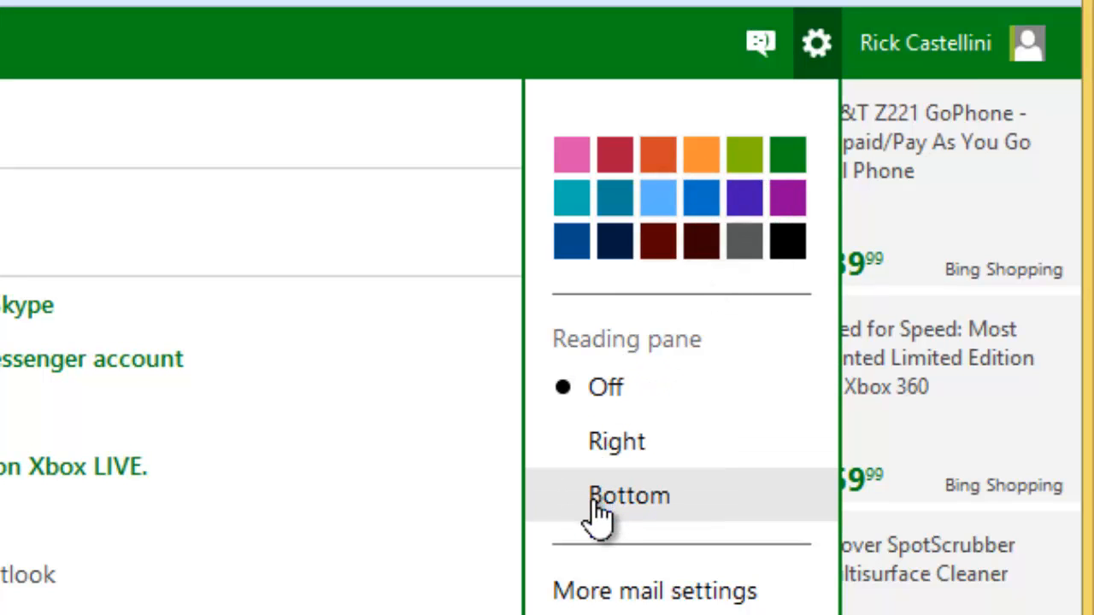
pyautogui.moveTo(710, 479)
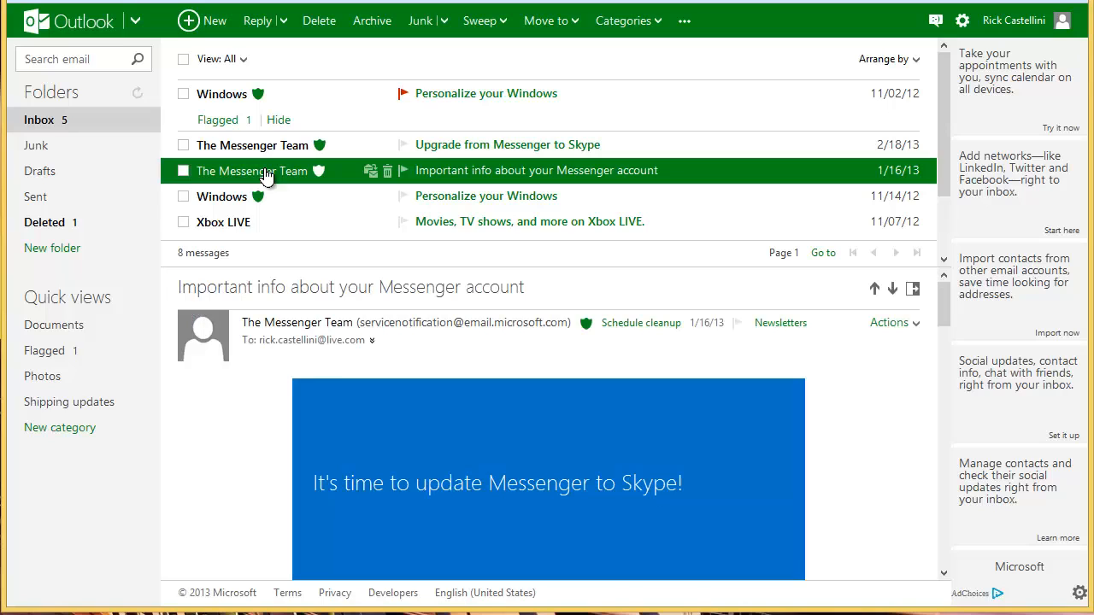
pyautogui.moveTo(595, 453)
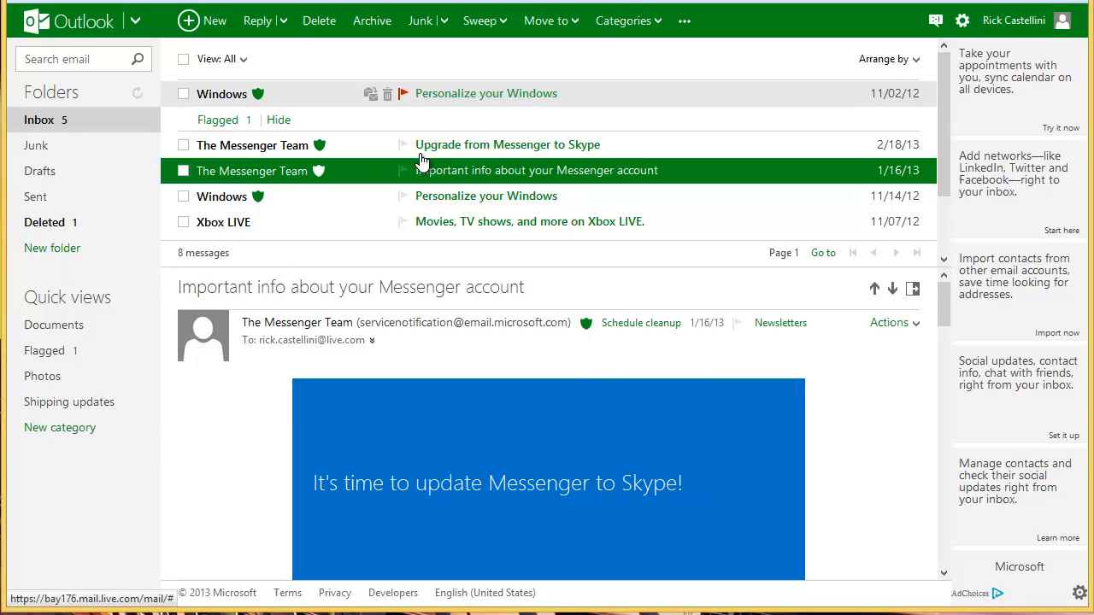
pyautogui.moveTo(477, 208)
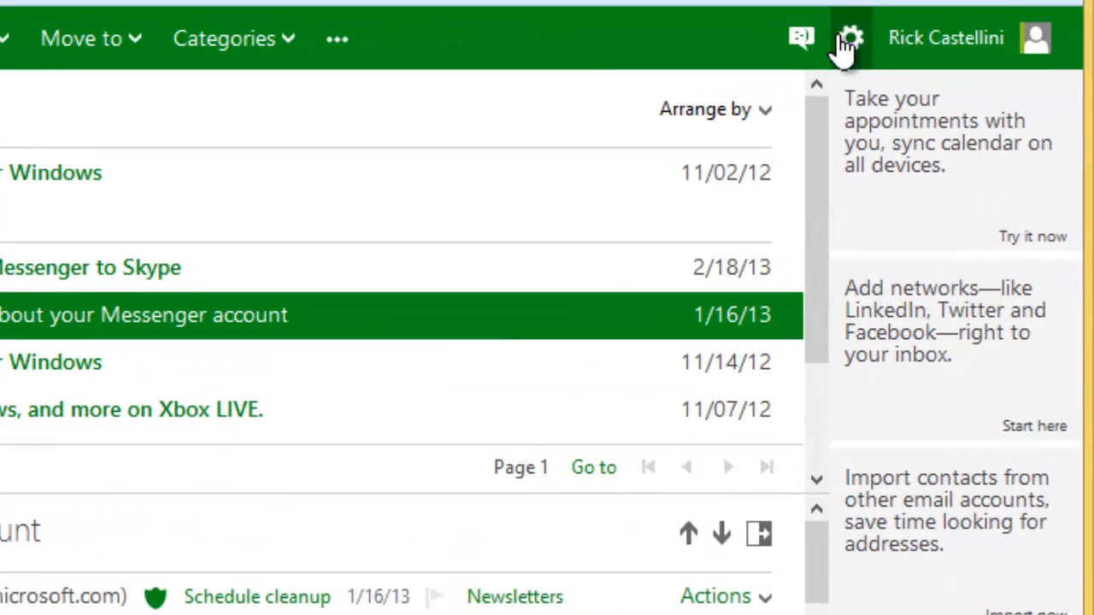
# Step: Set the reading pane to Off from the gear menu so only the message list shows
pyautogui.click(850, 37)
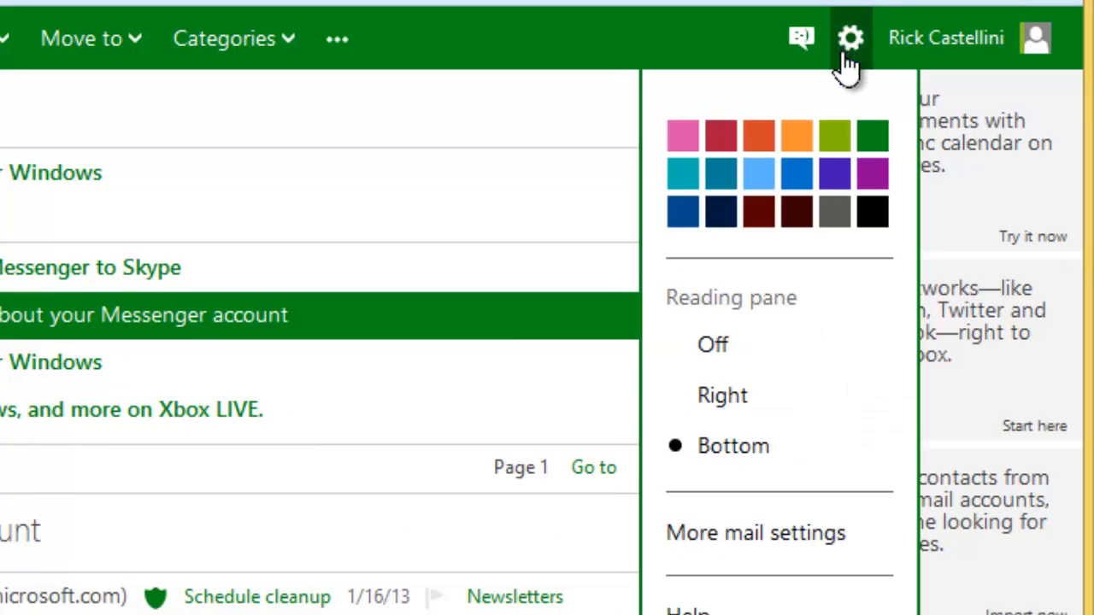
pyautogui.moveTo(711, 345)
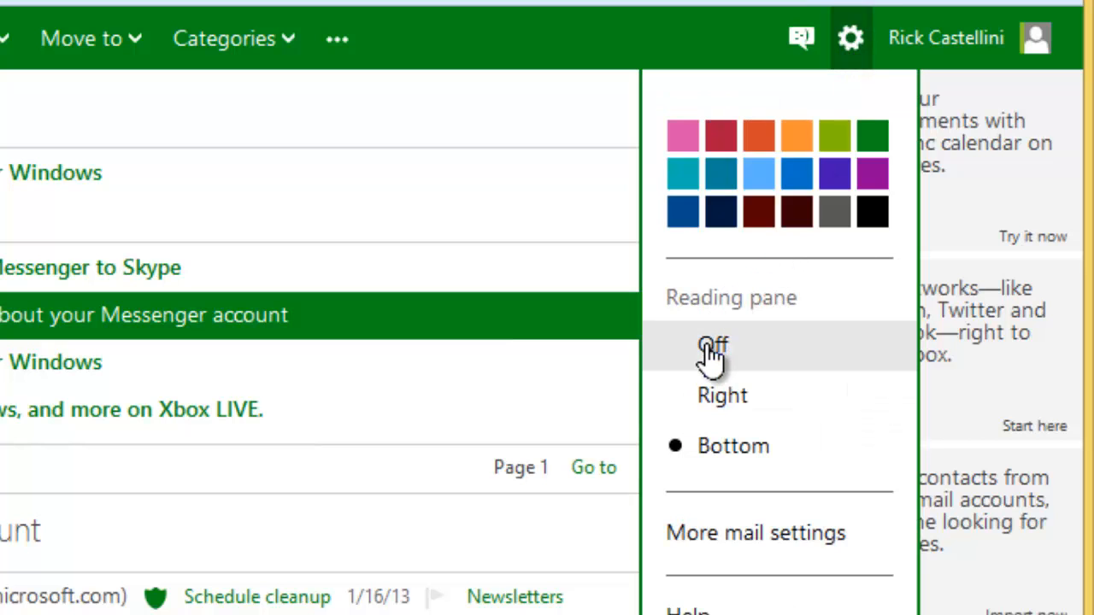
pyautogui.click(711, 346)
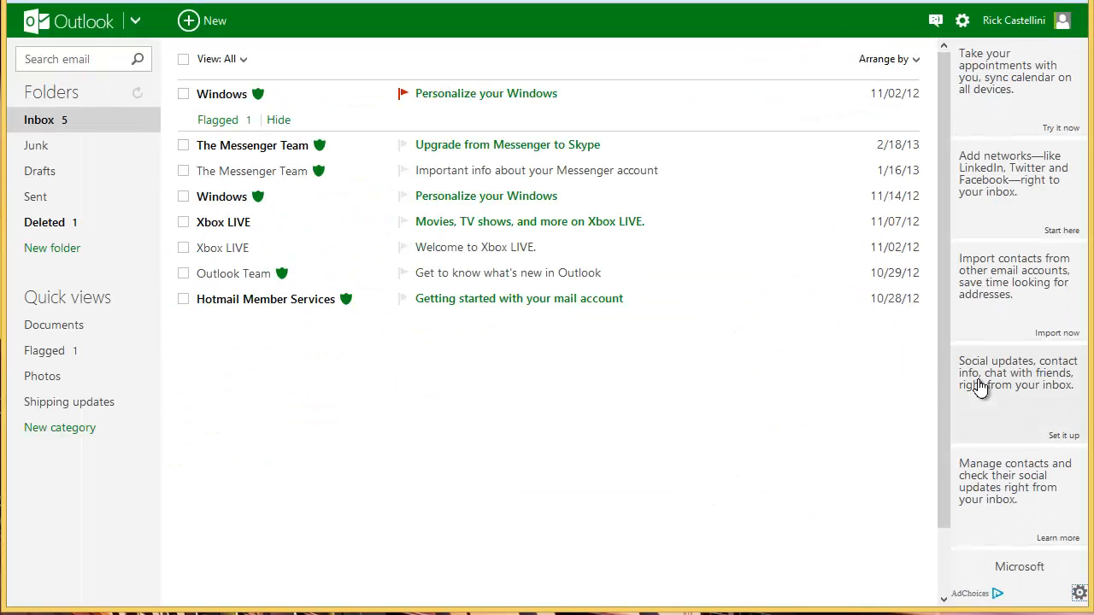
pyautogui.moveTo(1029, 496)
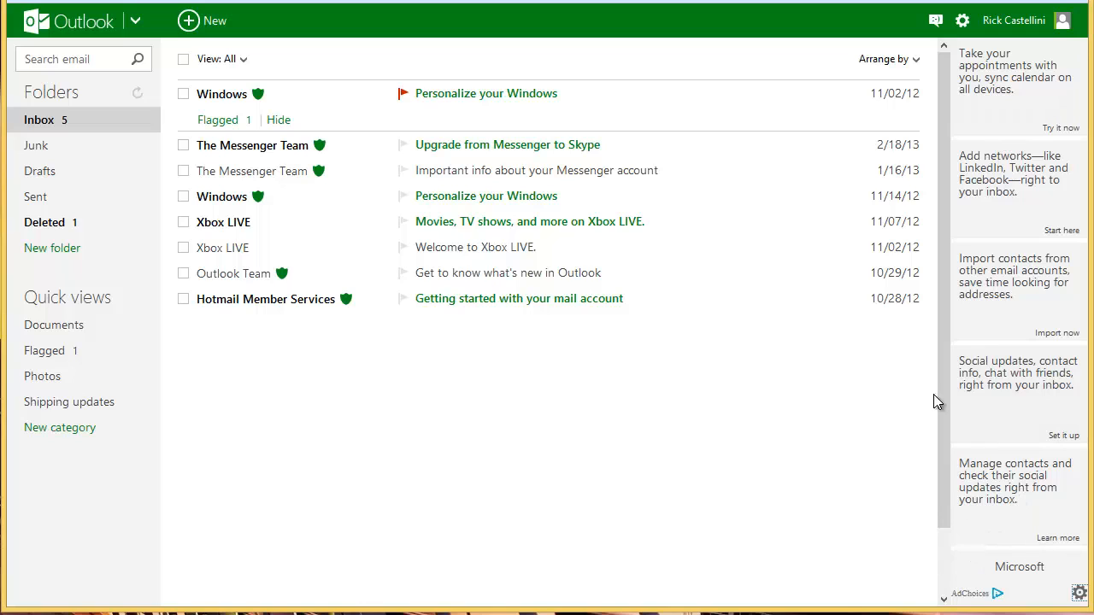
pyautogui.moveTo(664, 499)
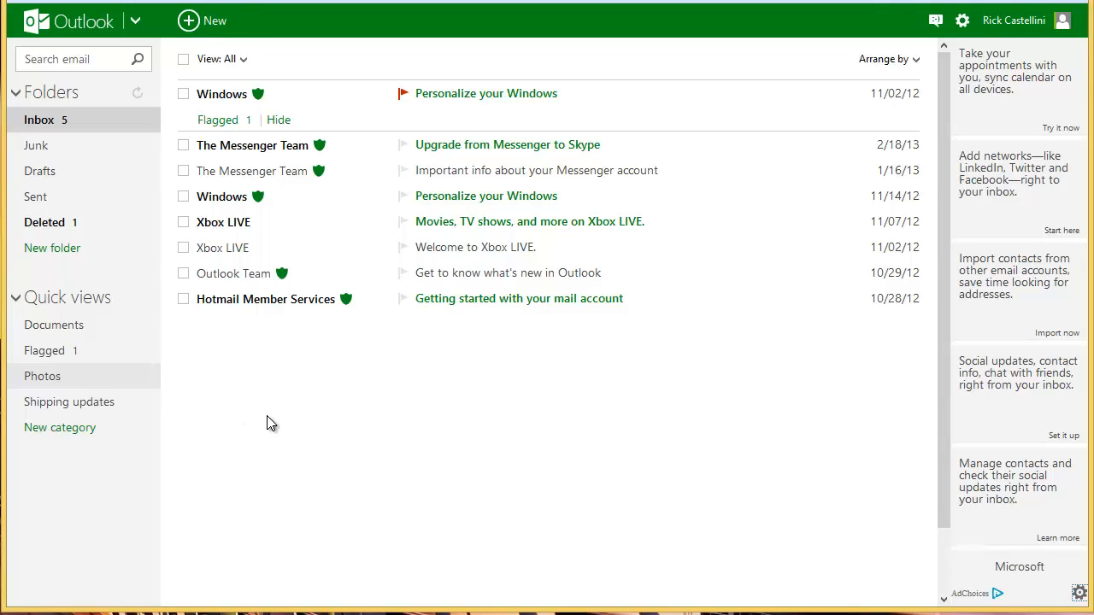
pyautogui.moveTo(284, 420)
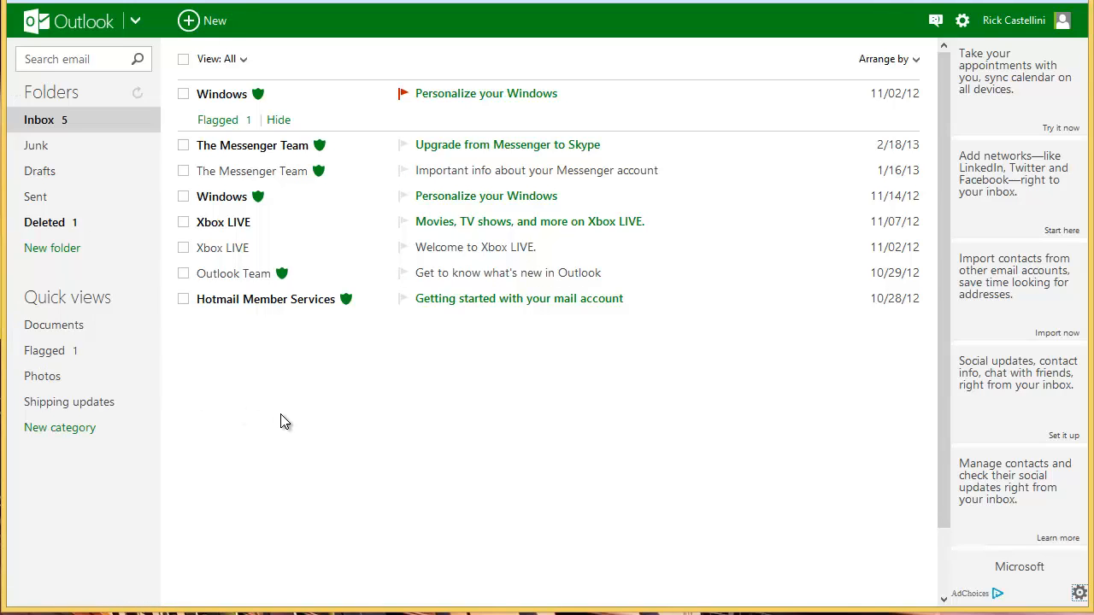